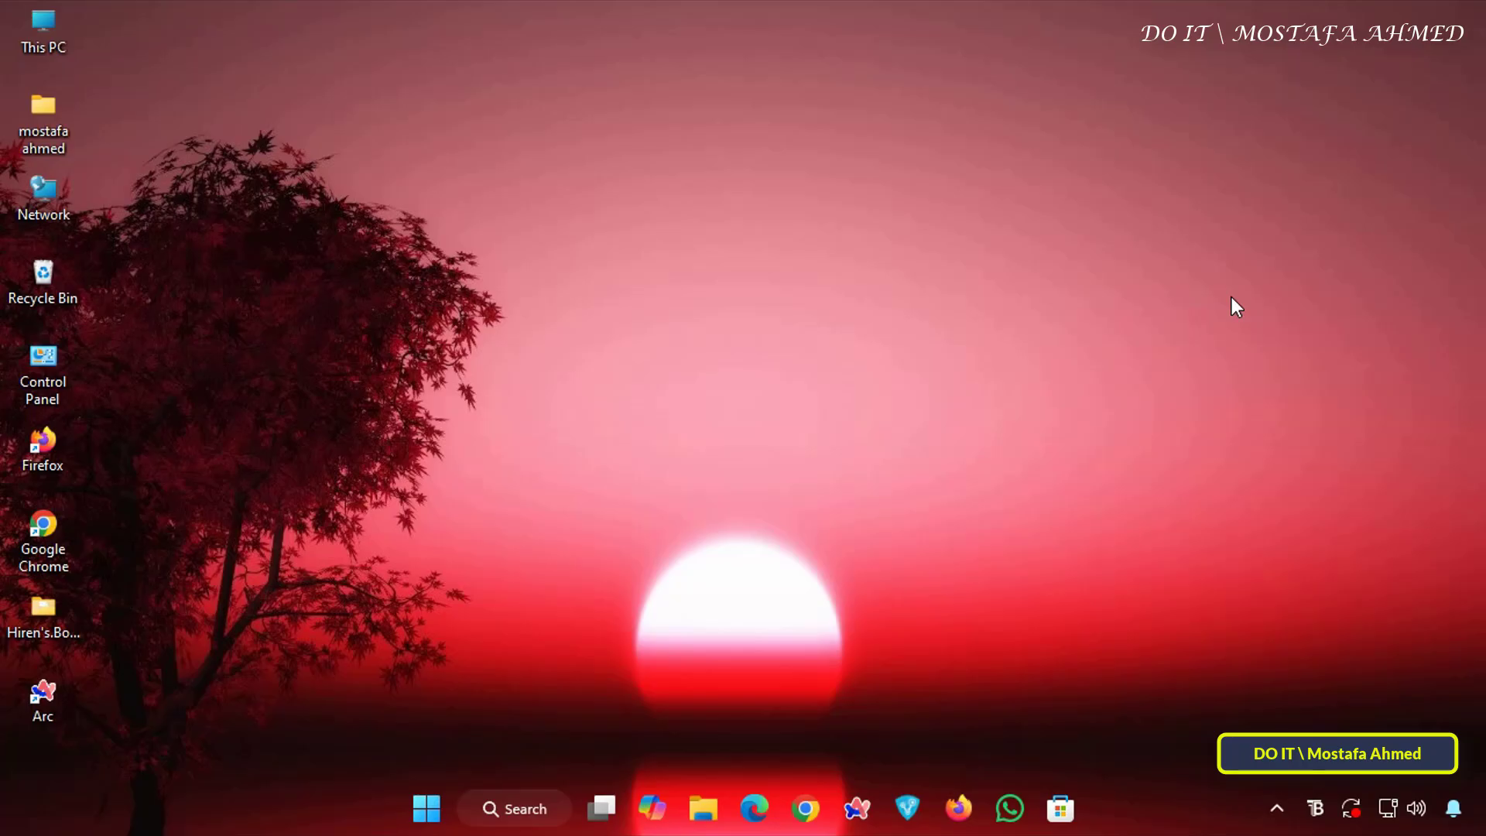
mouse_move(1184, 302)
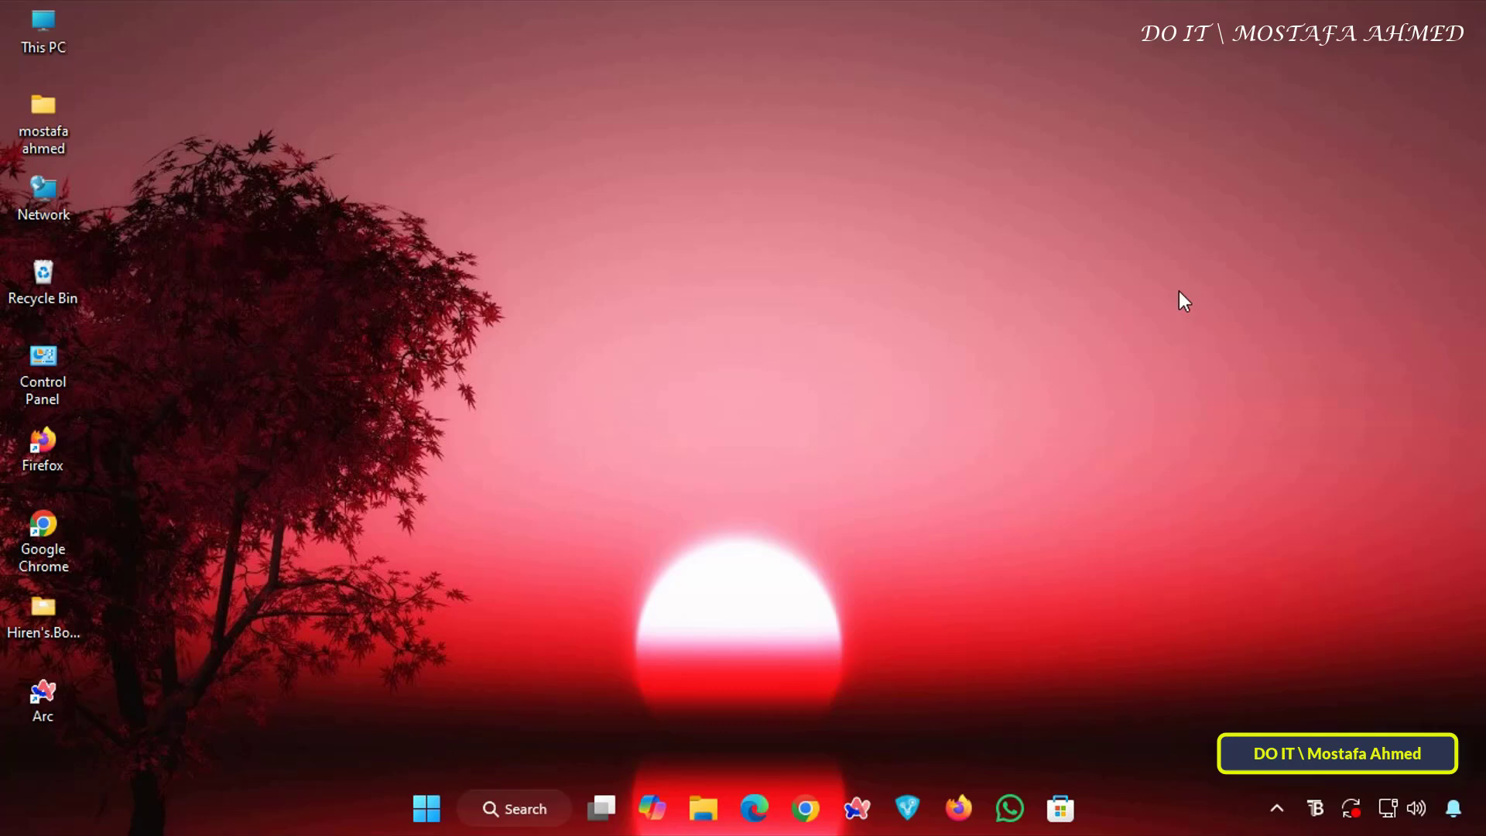
Enter the Device Manager command devmgmt.msc in the Run dialog's Open box
type("devmgmt")
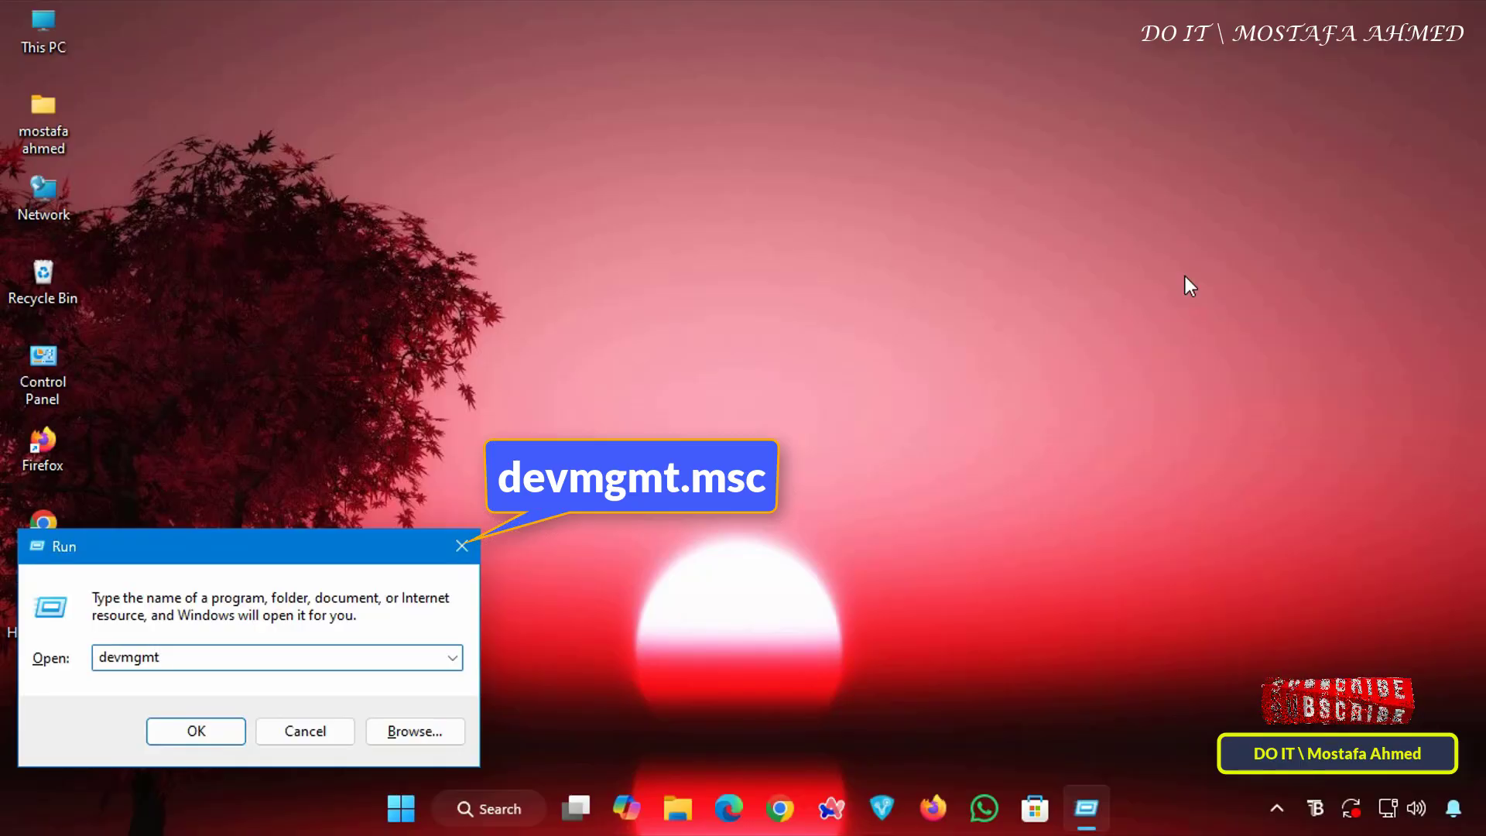
type(".ms")
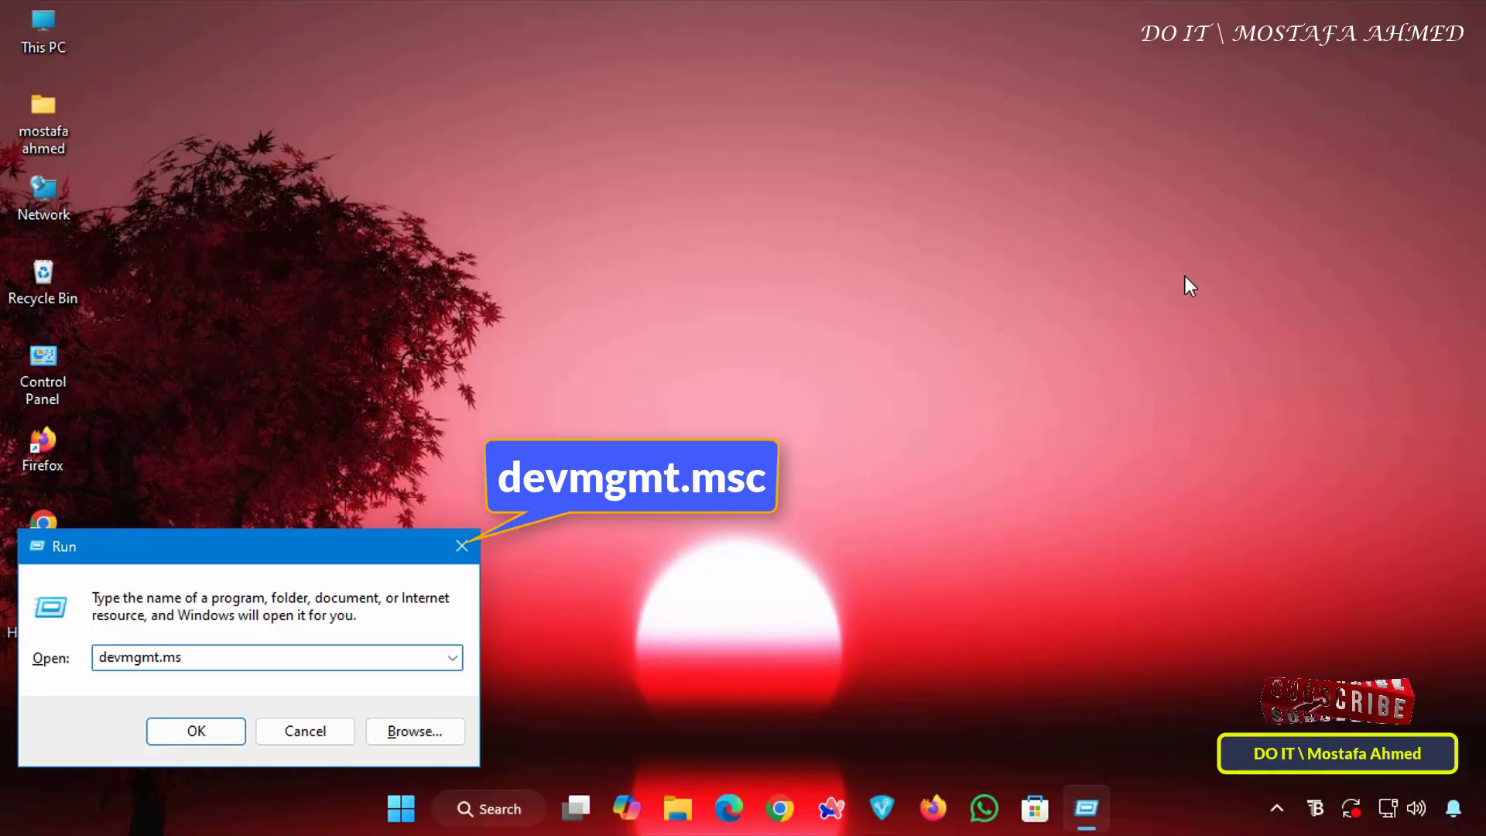
type("c")
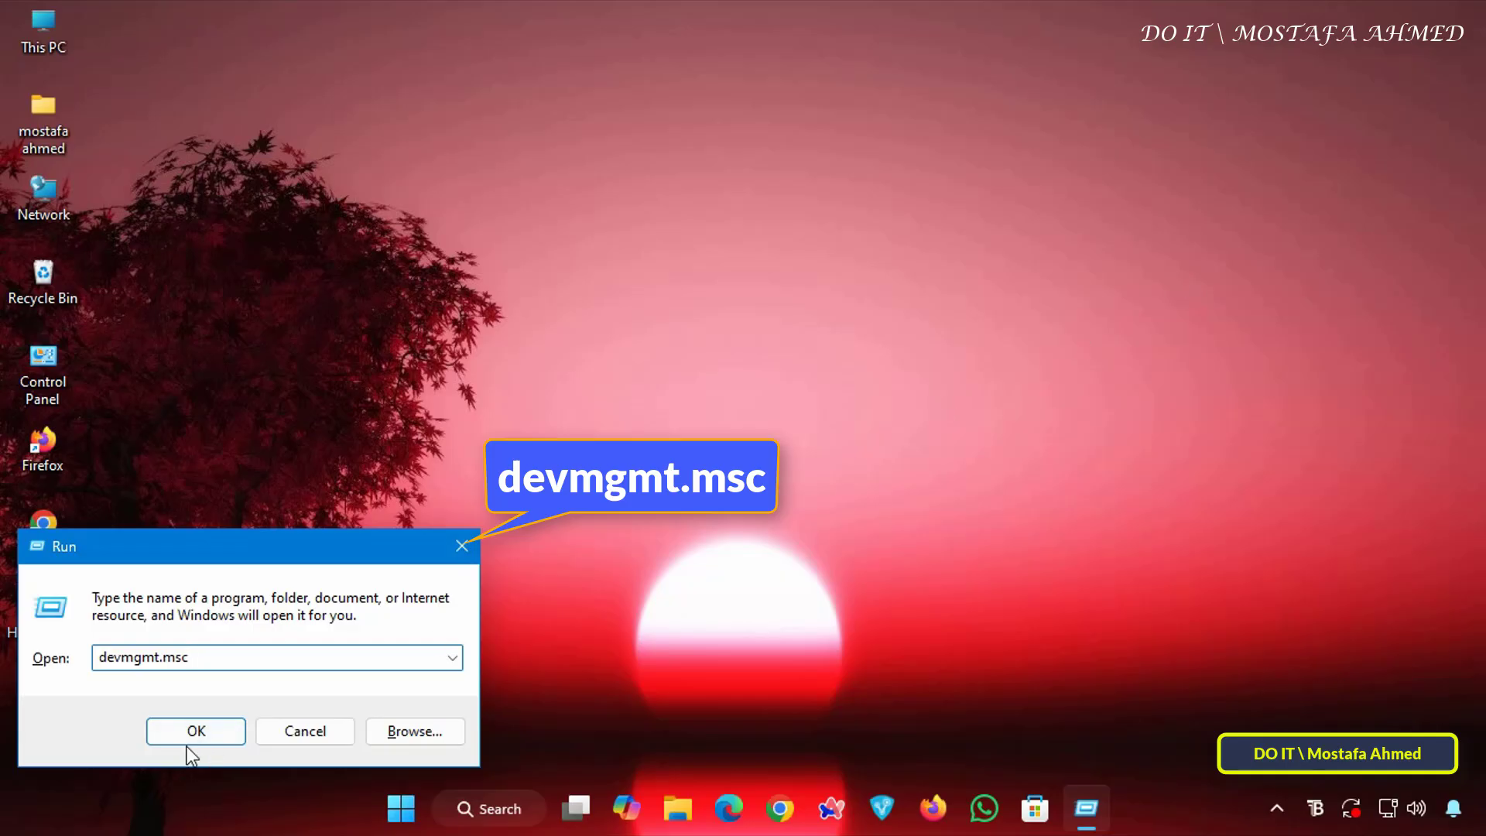
Launch Device Manager, expand Network adapters and select the Intel(R) 82574L Gigabit Network Connection
left_click(195, 731)
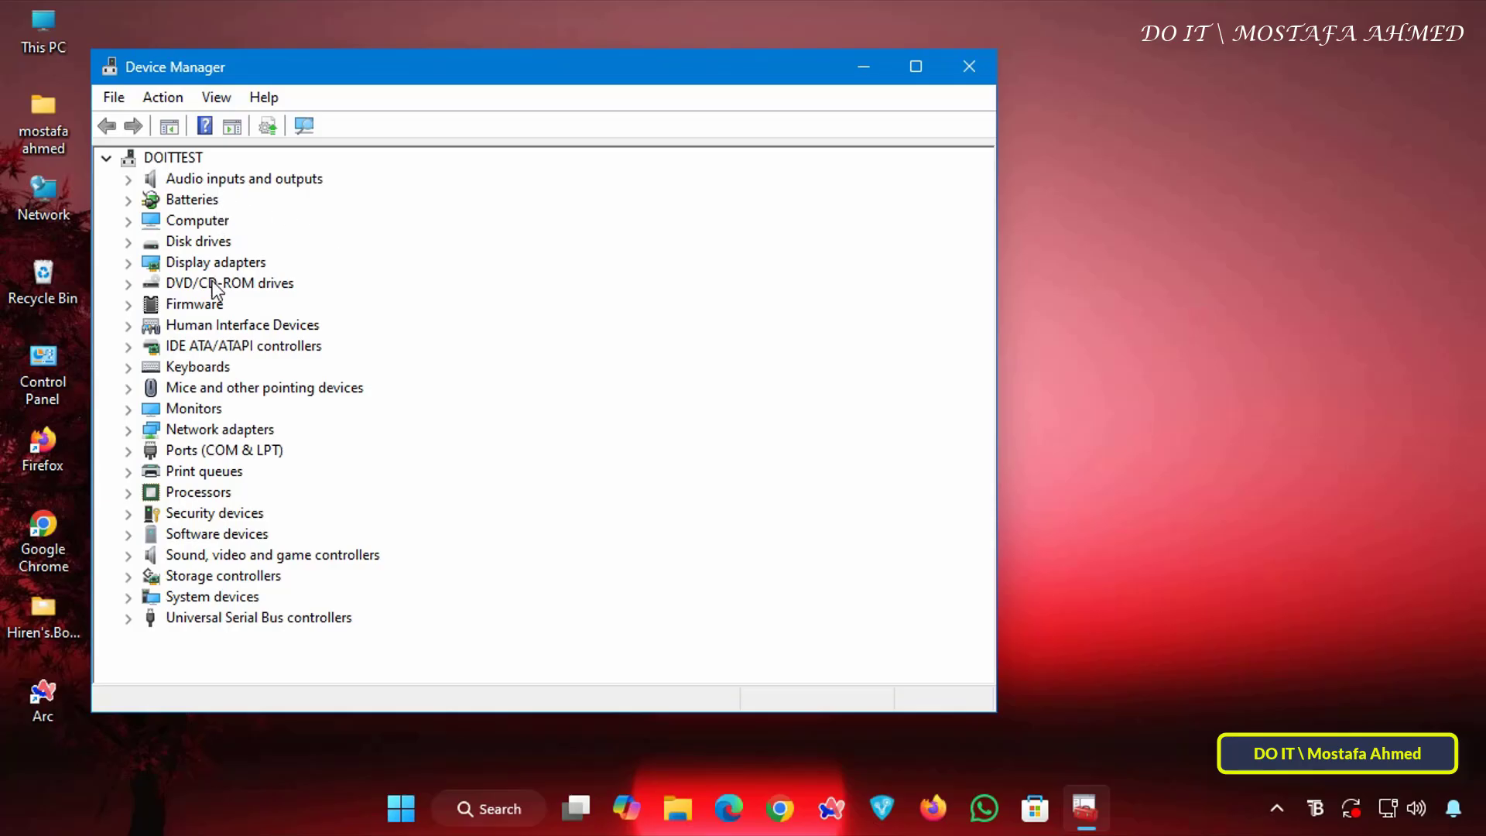
left_click(219, 428)
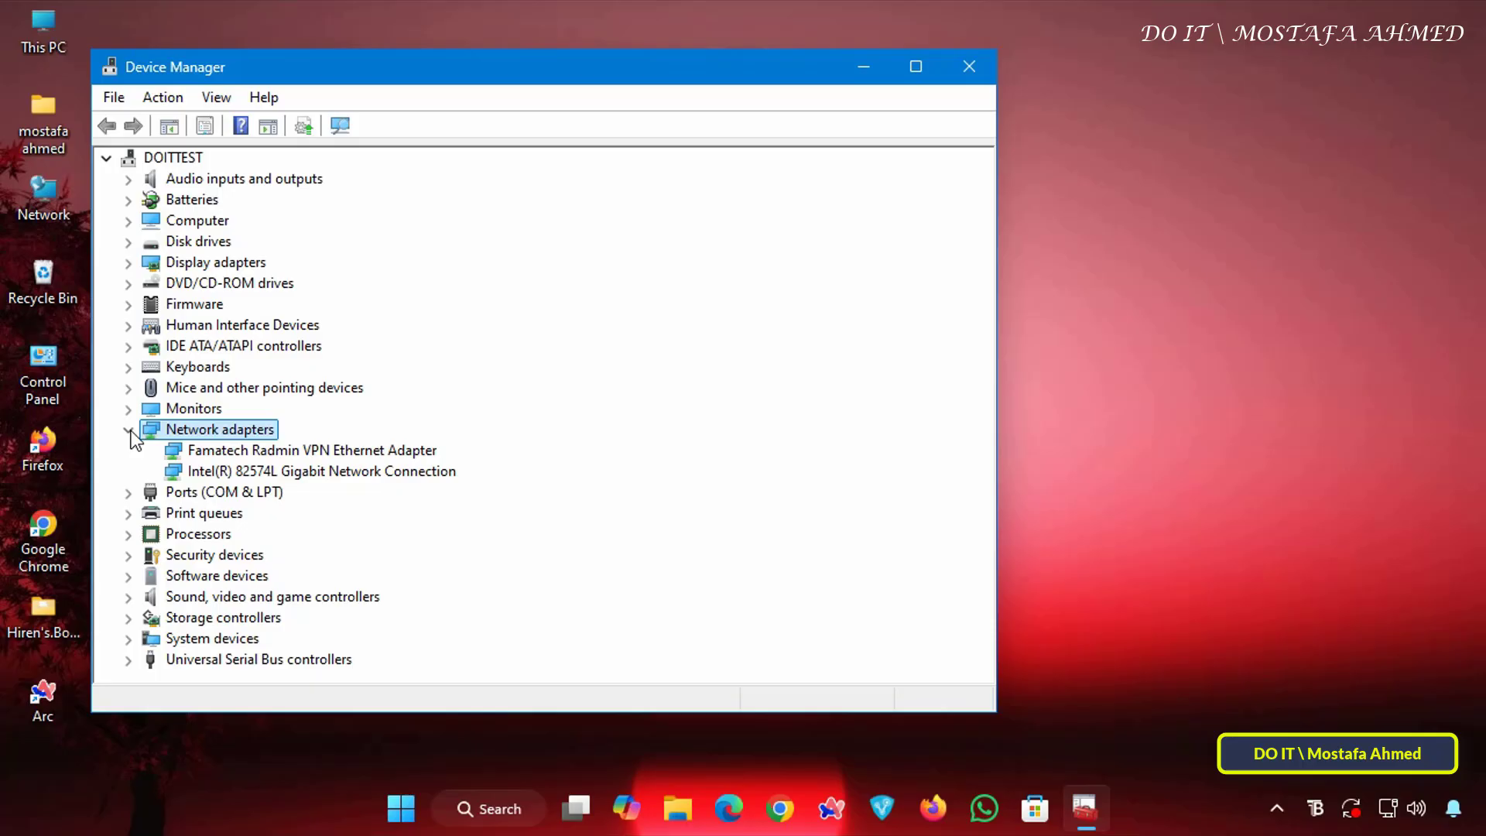
left_click(128, 429)
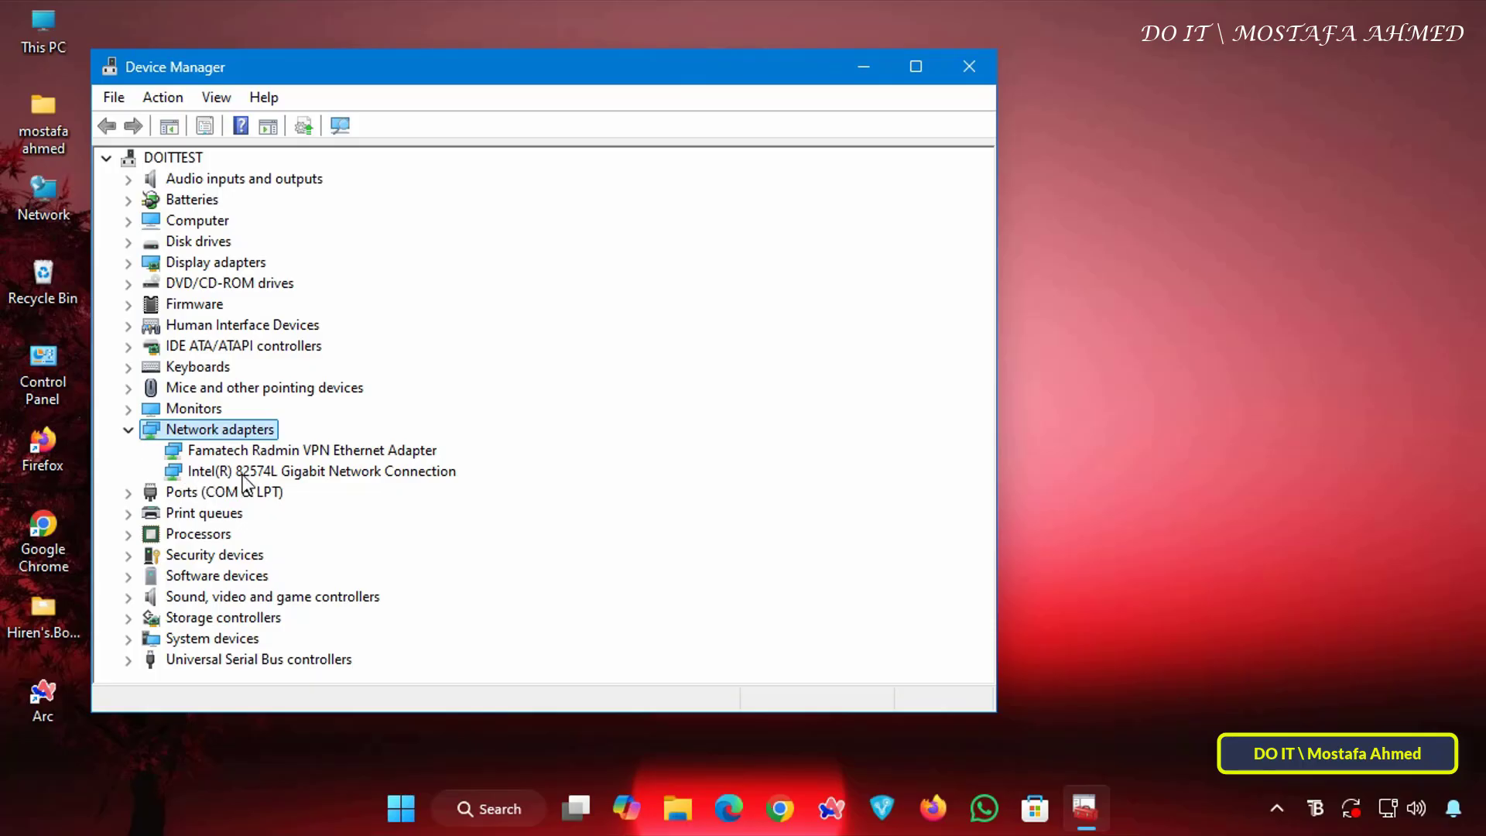
left_click(319, 471)
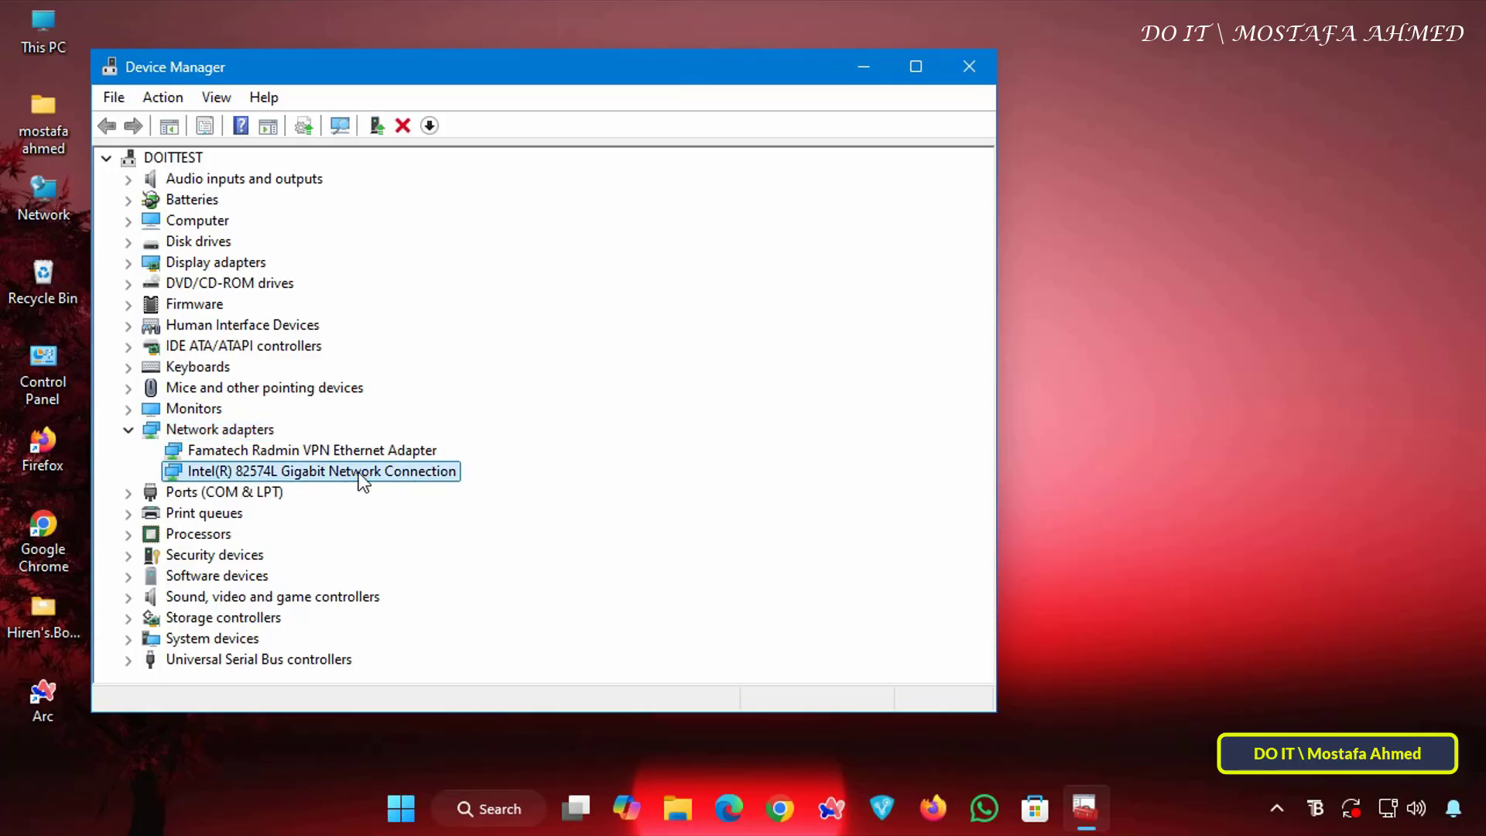
In the Intel adapter's Power Management settings, allow the device to wake the computer and confirm
double_click(316, 470)
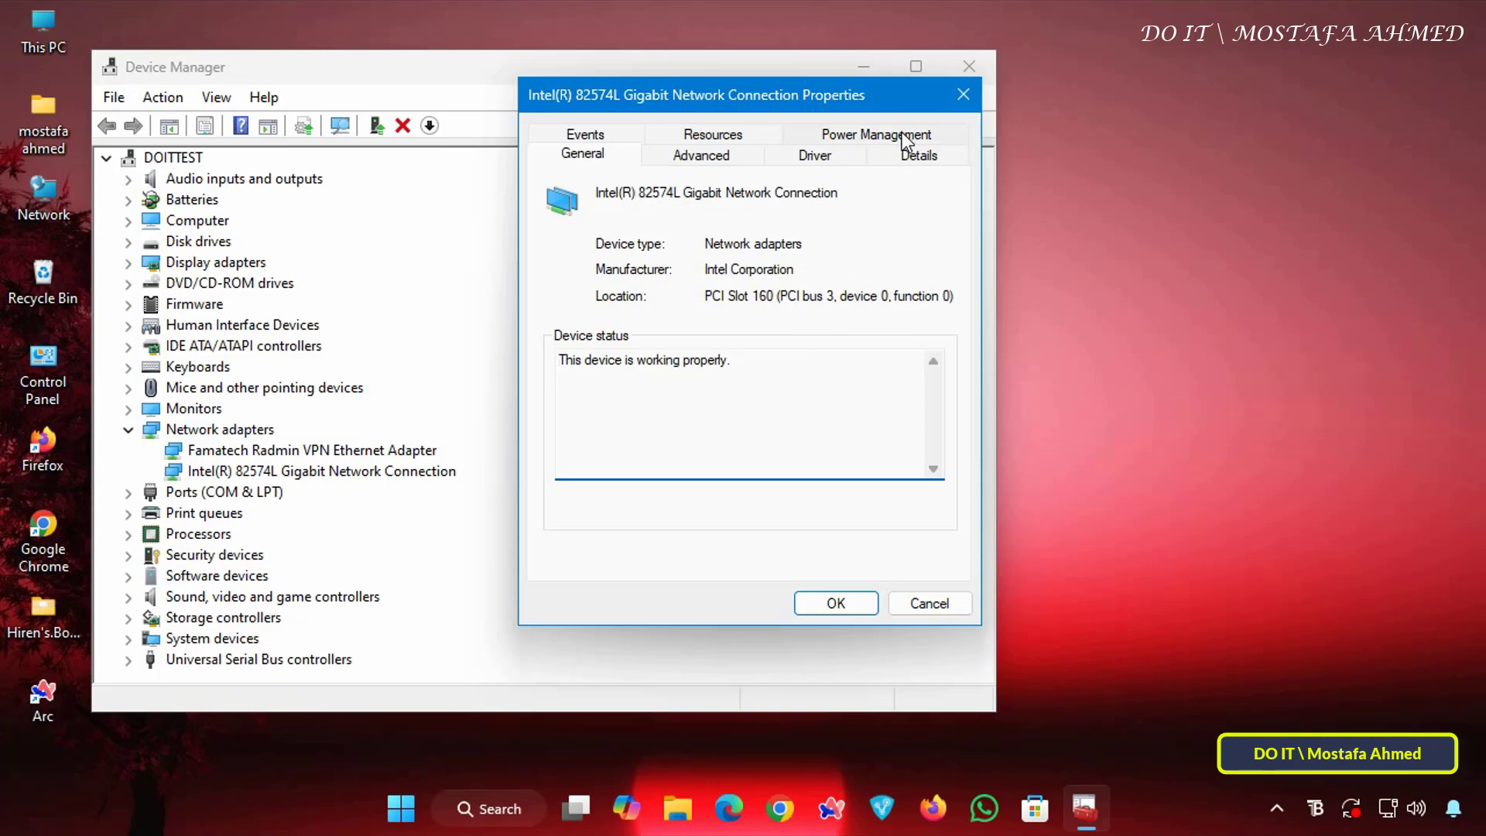
left_click(874, 133)
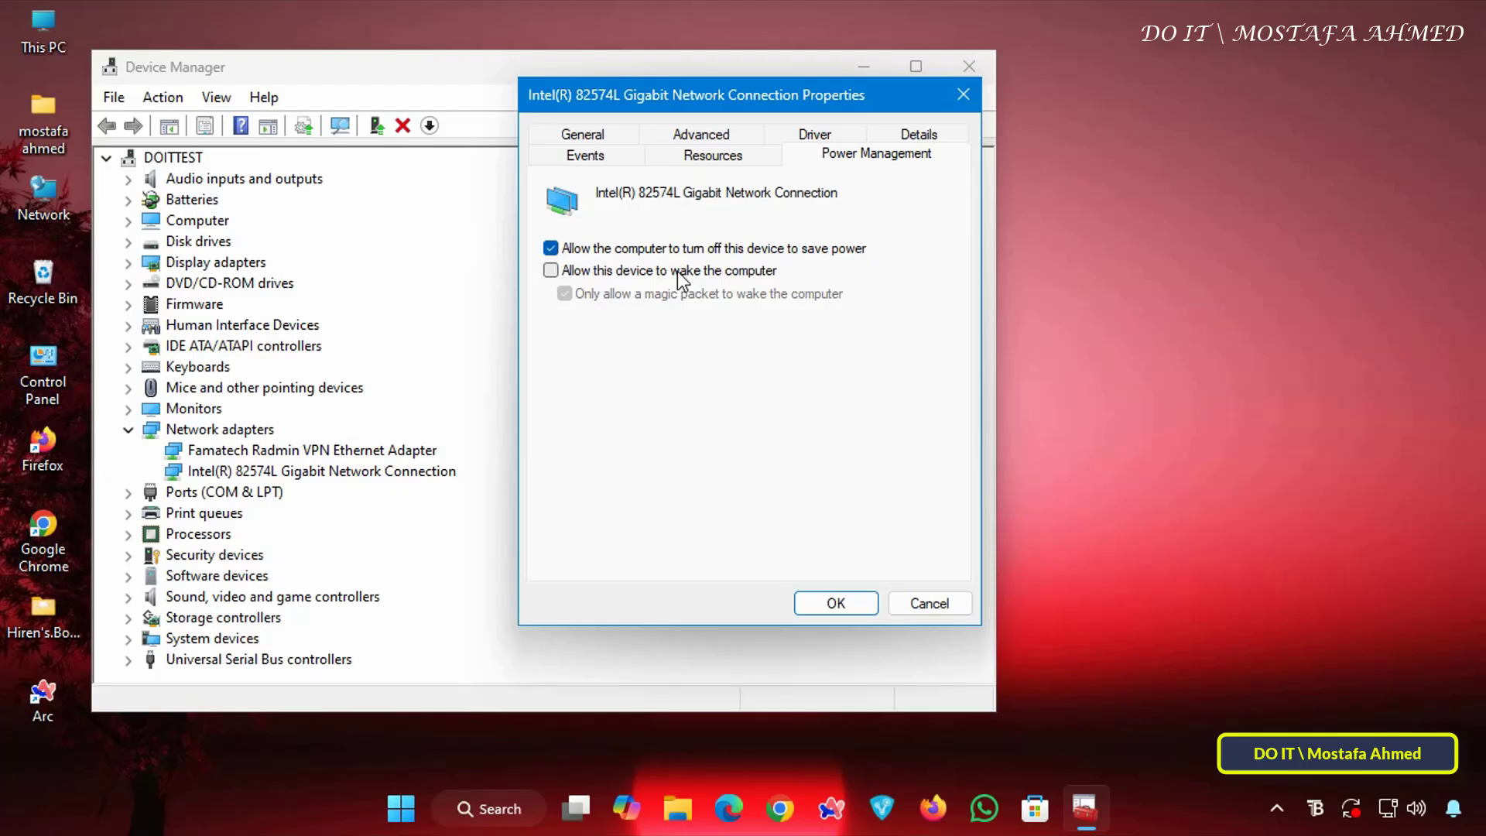
left_click(551, 269)
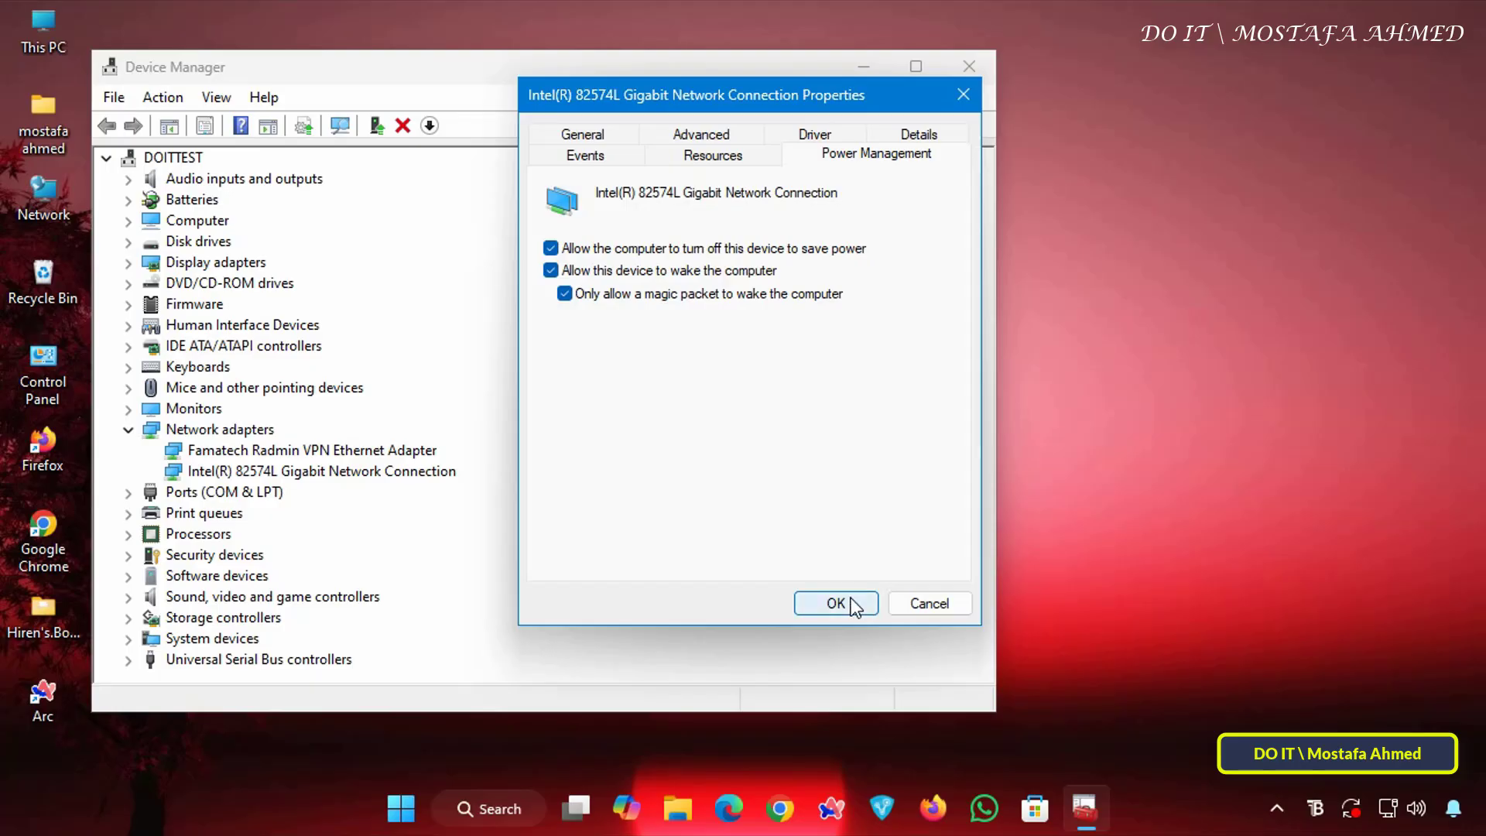
left_click(834, 604)
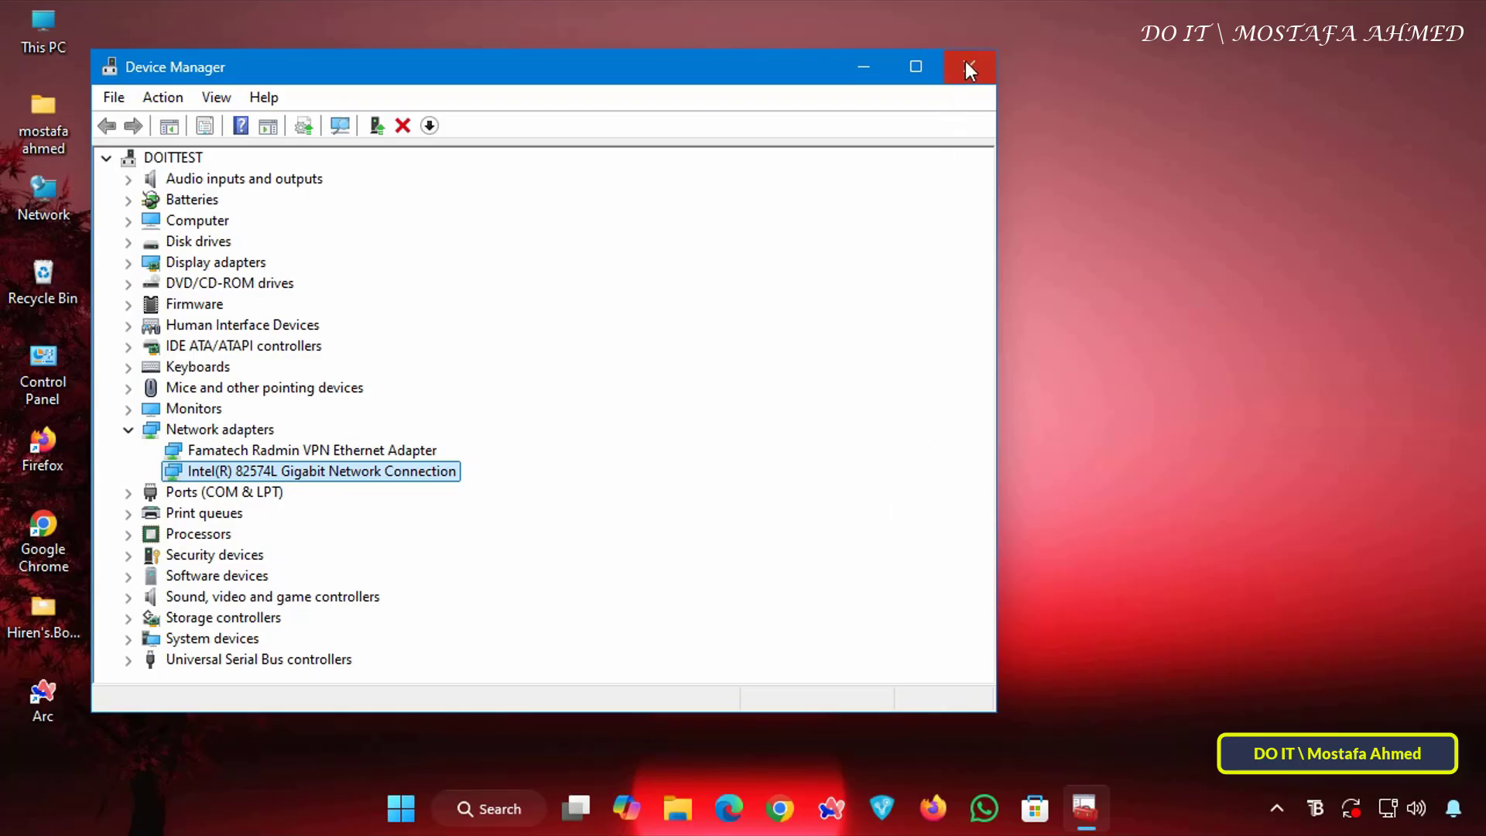
Close Device Manager and search Start for PowerShell to run it as administrator
left_click(969, 67)
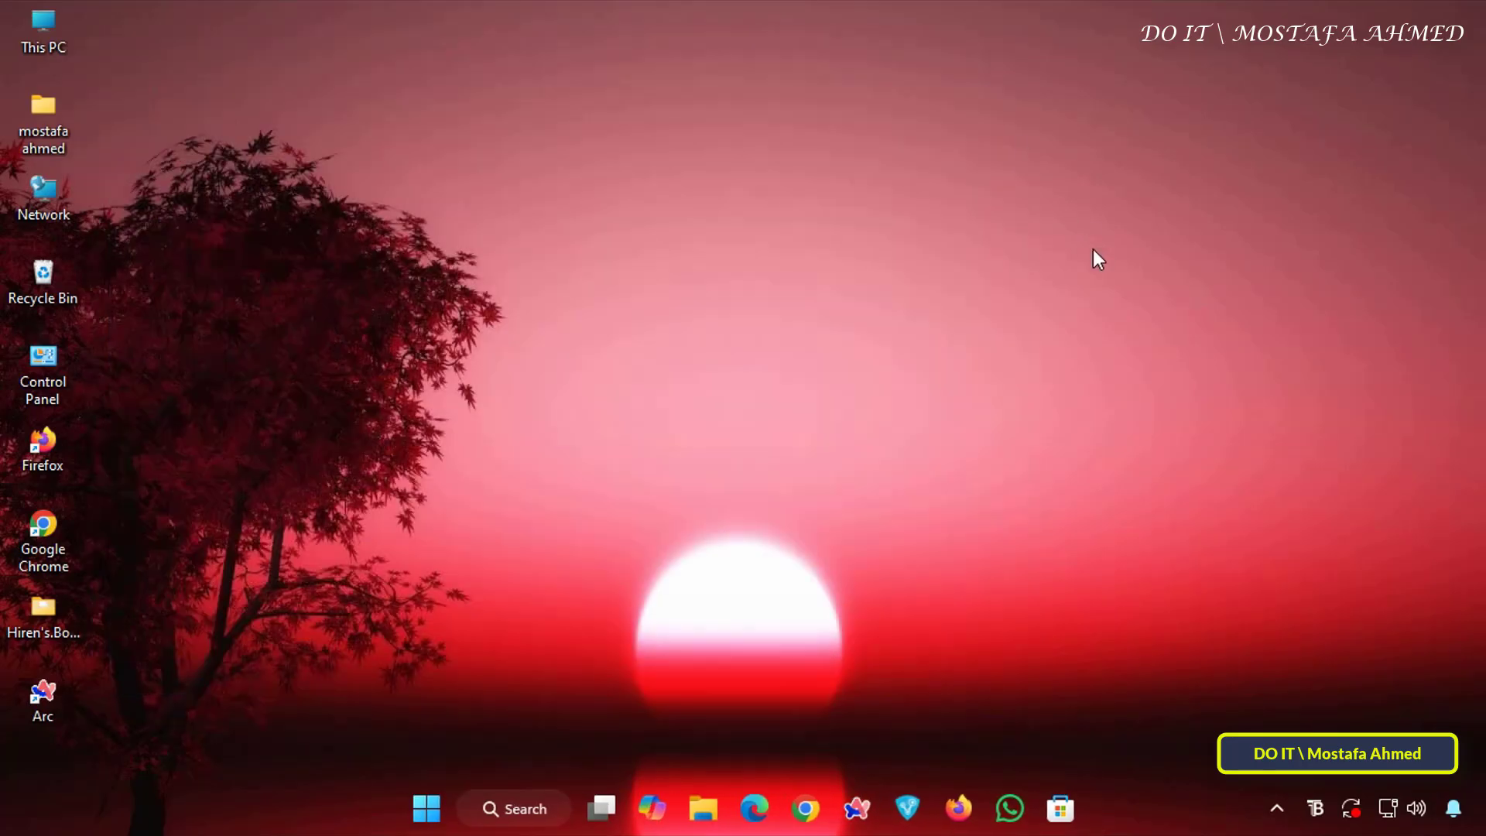
mouse_move(1232, 9)
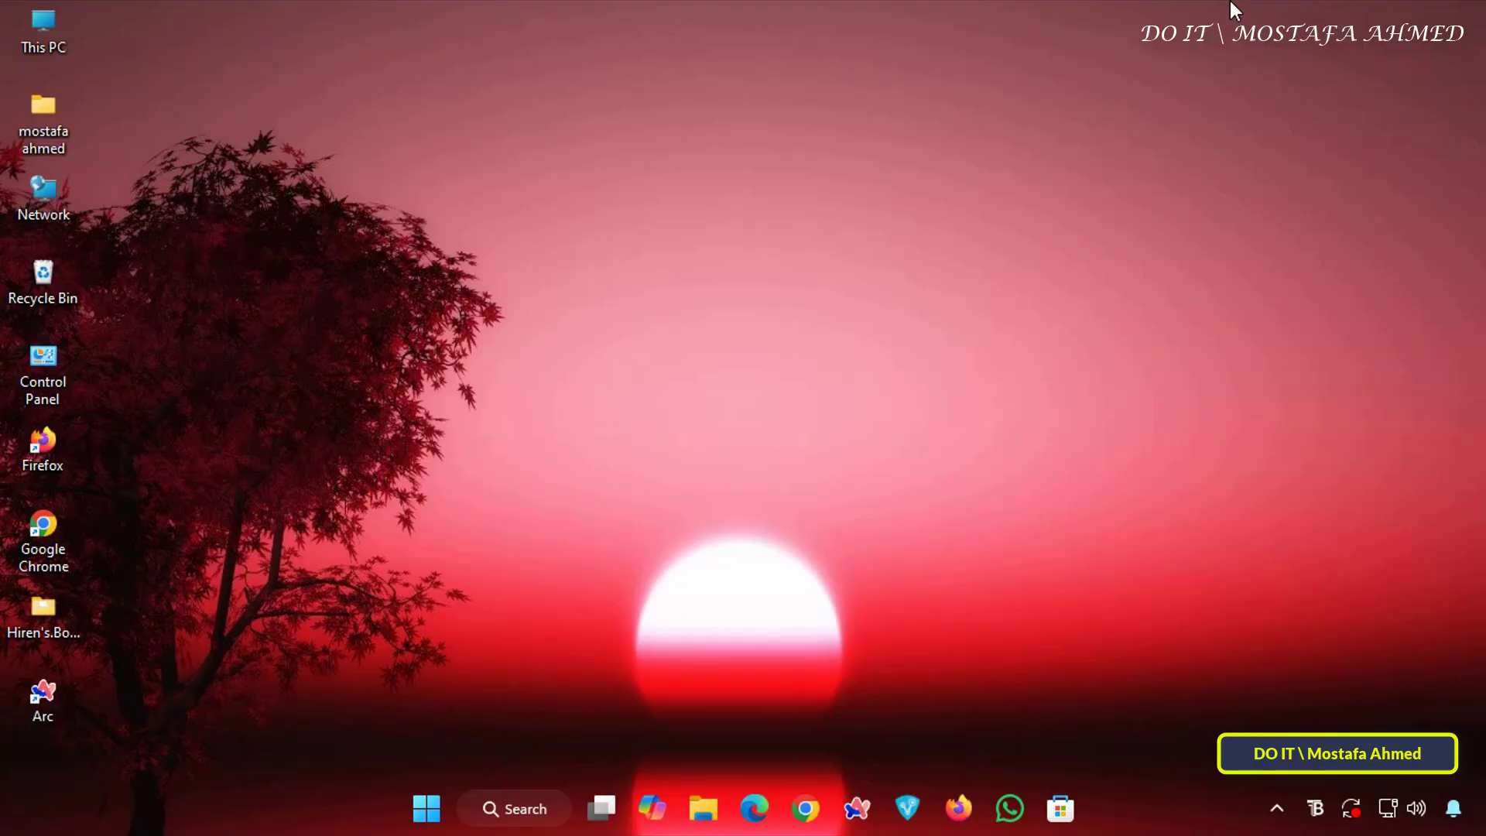
mouse_move(1189, 373)
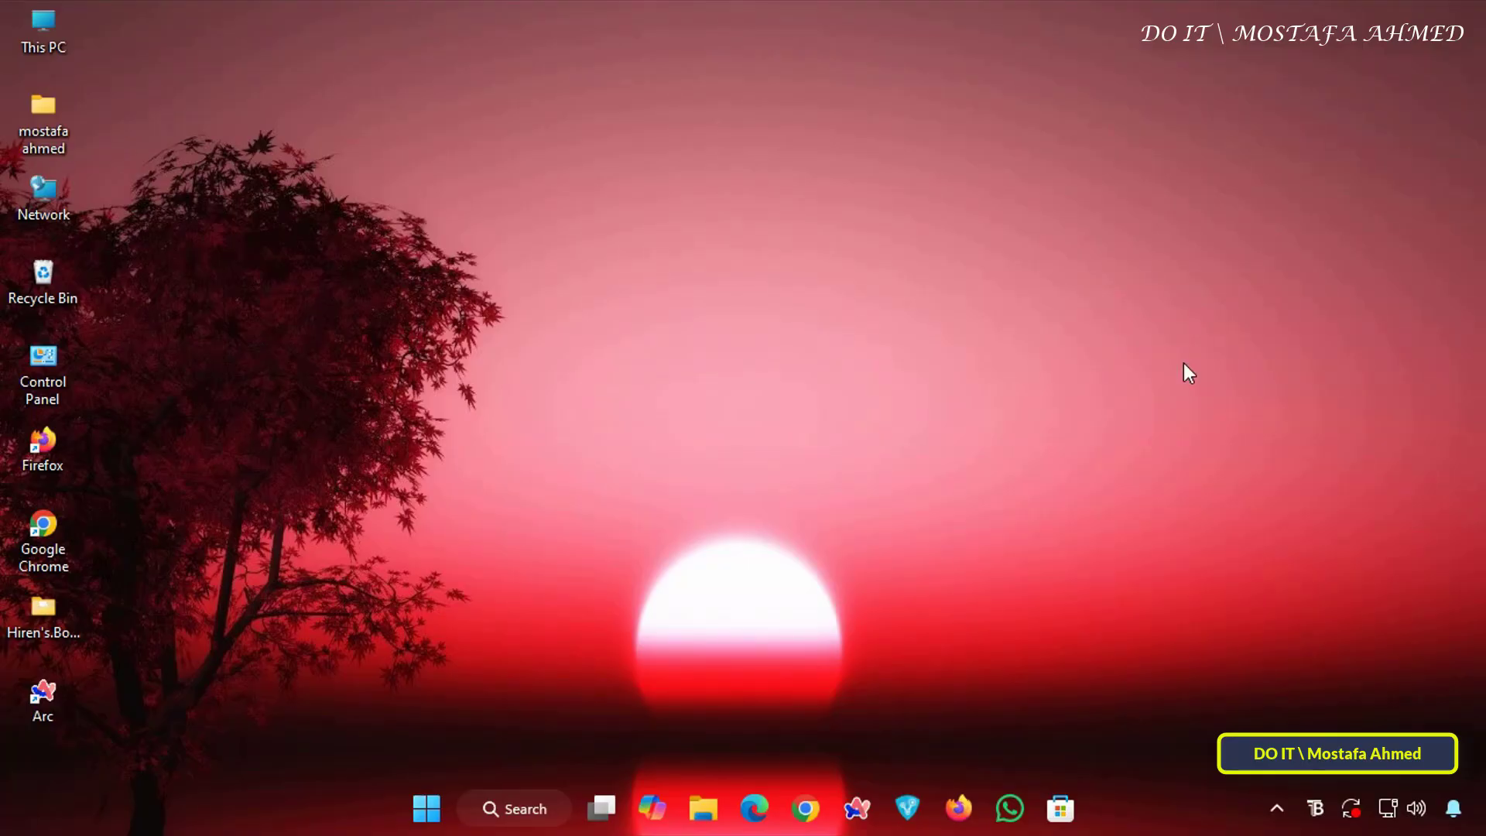
type("pow")
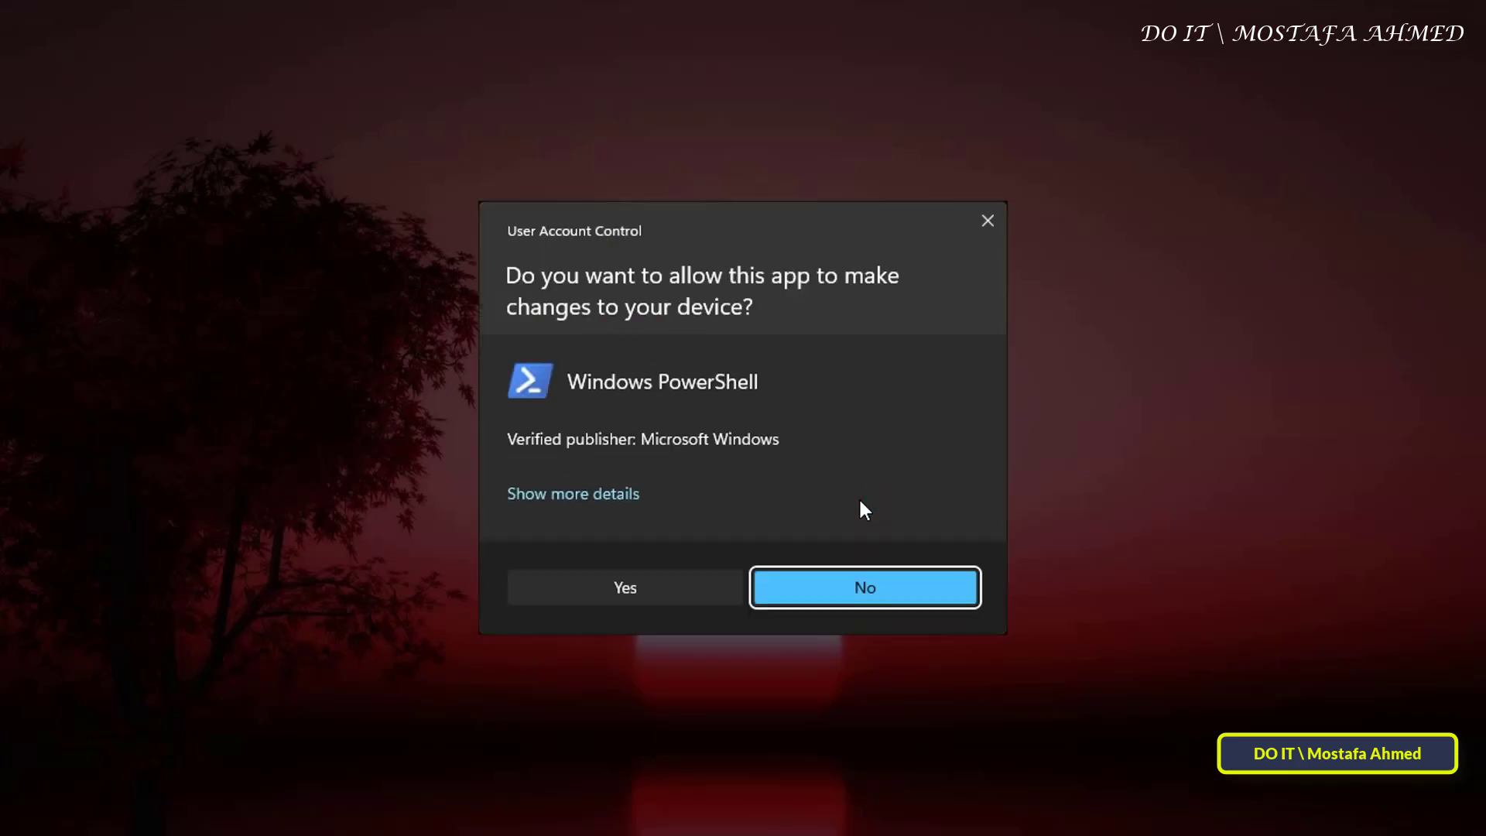
Run powercfg -devicequery wake_programmable to list wake-capable devices
left_click(623, 588)
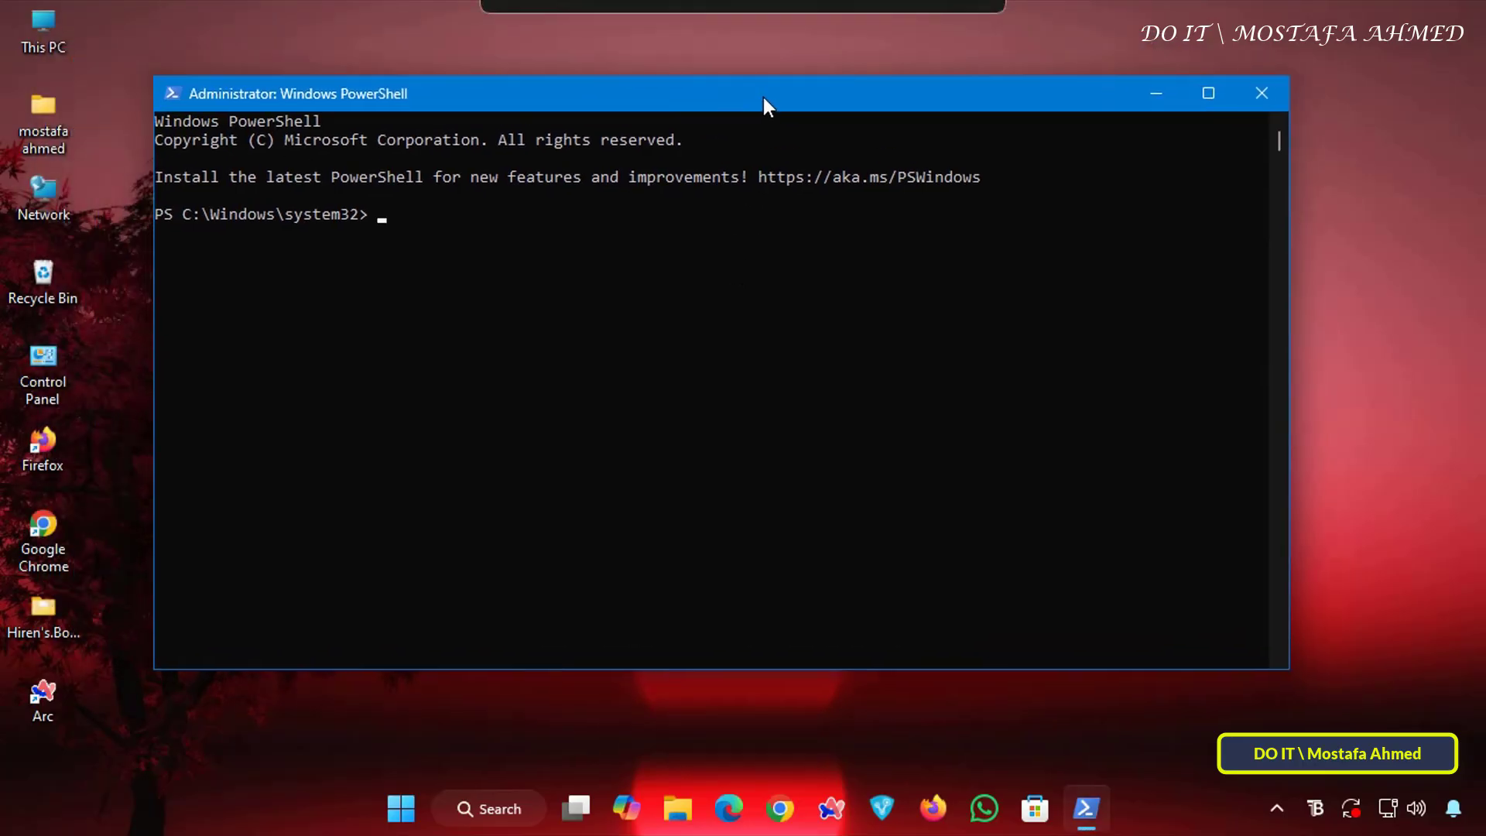
type("powercfg -devicequery wake_programmable")
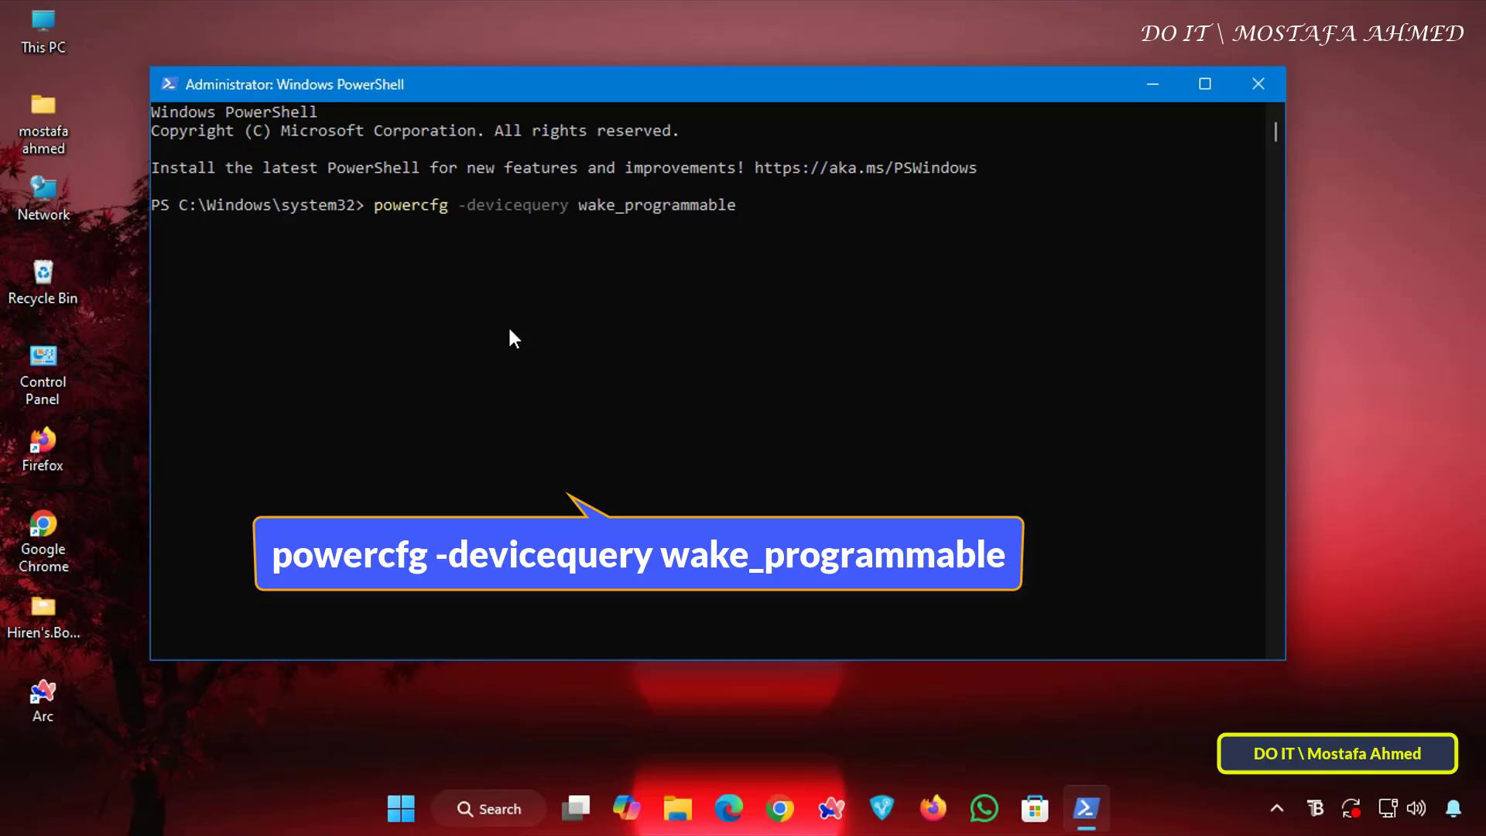
key("enter")
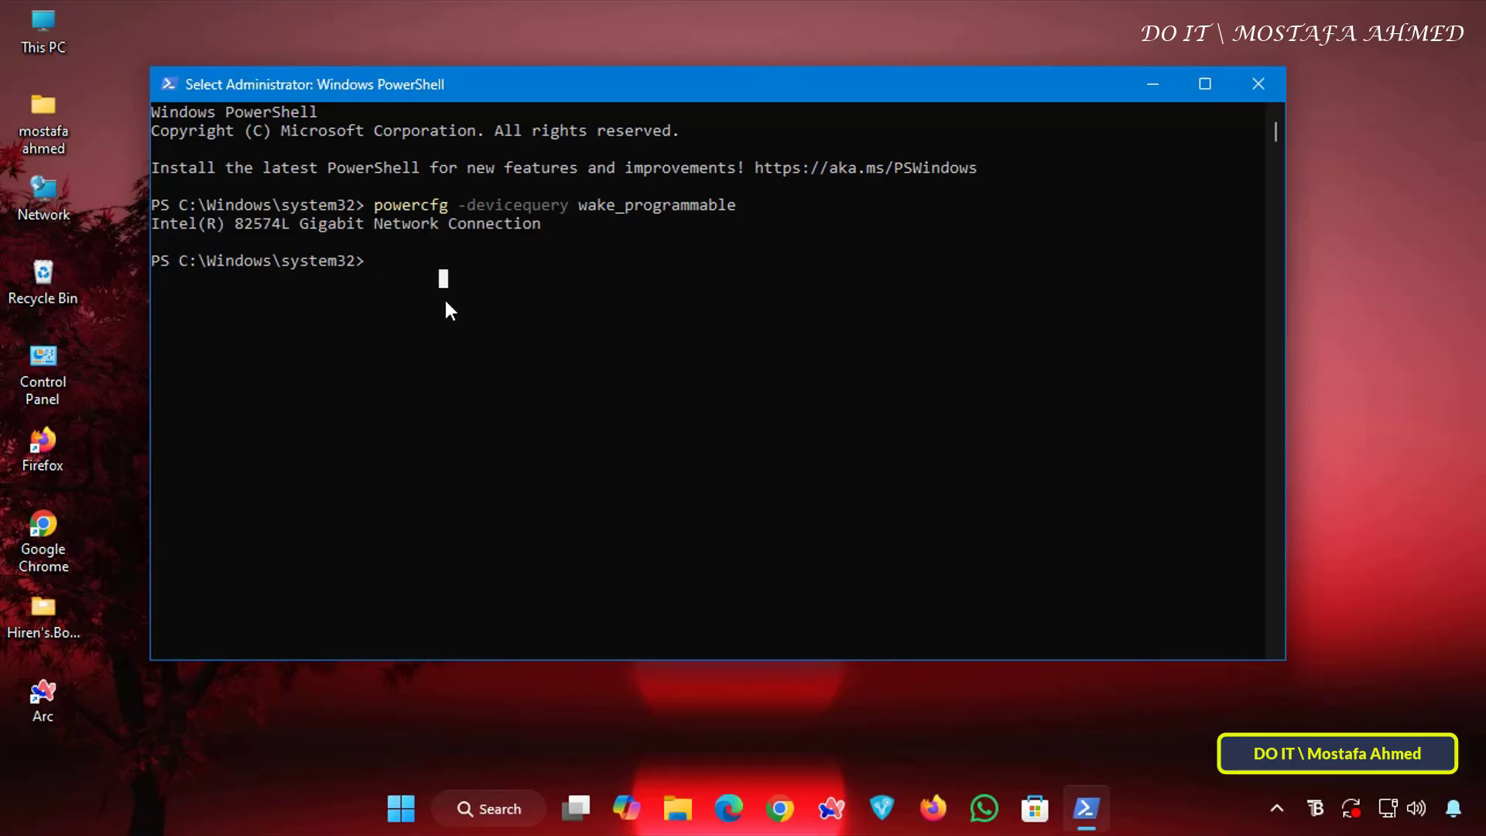
Run powercfg -deviceenablewake for "Intel(R) 82574L Gigabit Network Connection"
type("powercfg -deviceenablewake \"\"")
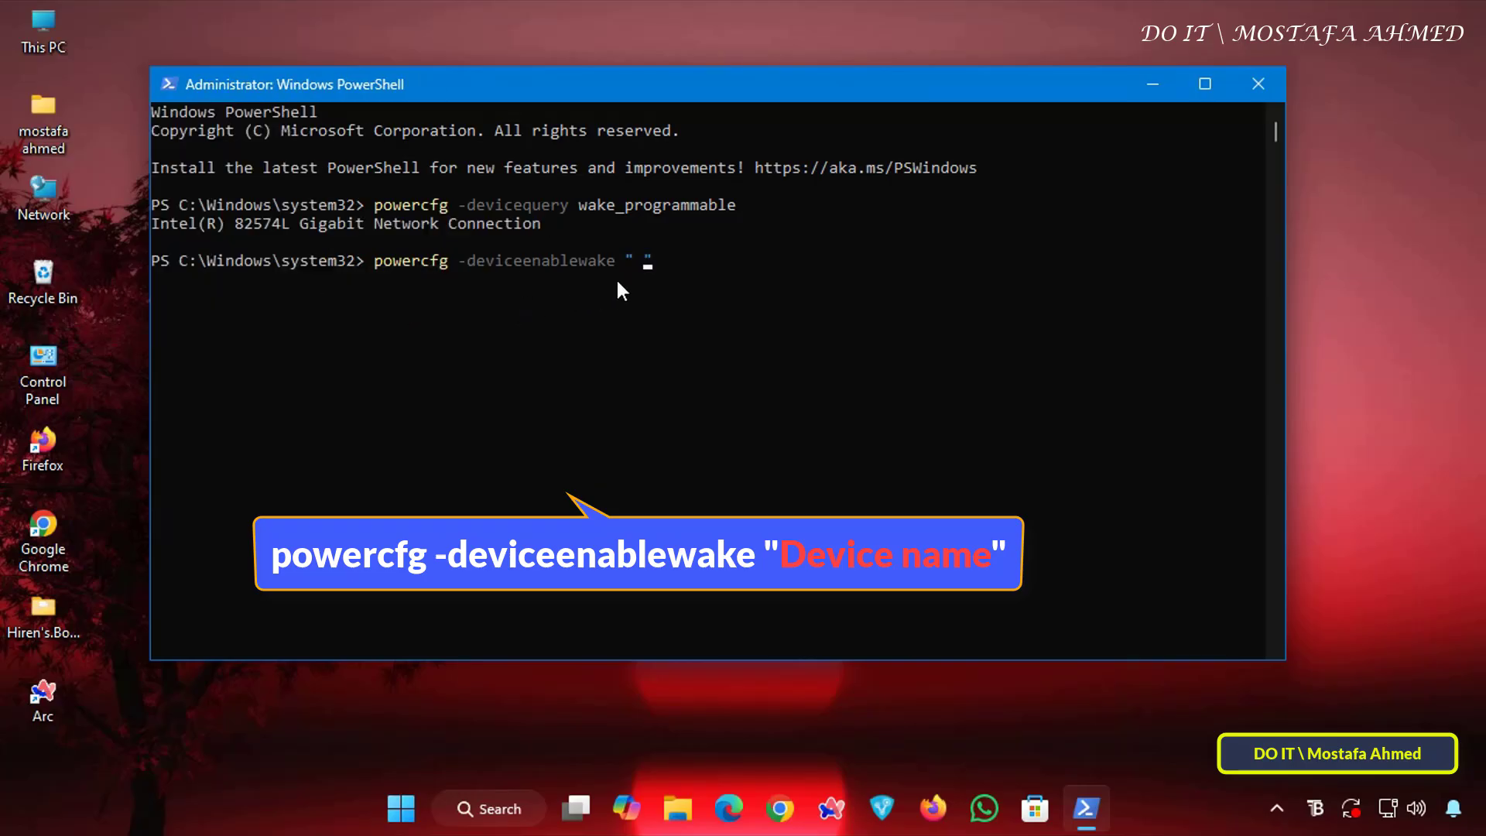
type("Intel(R) 82574L Gigabit Network Connection")
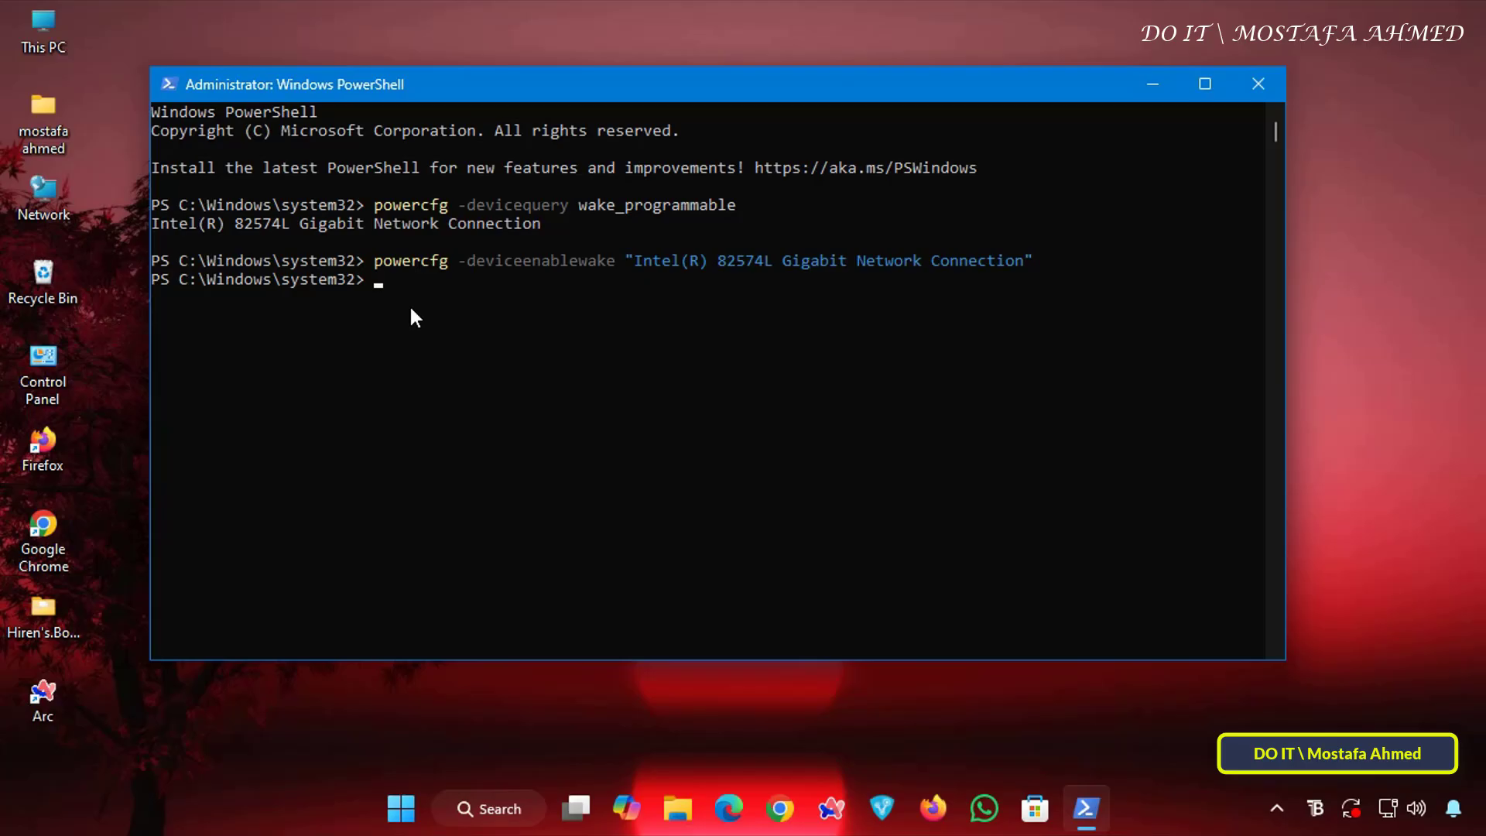
mouse_move(407, 303)
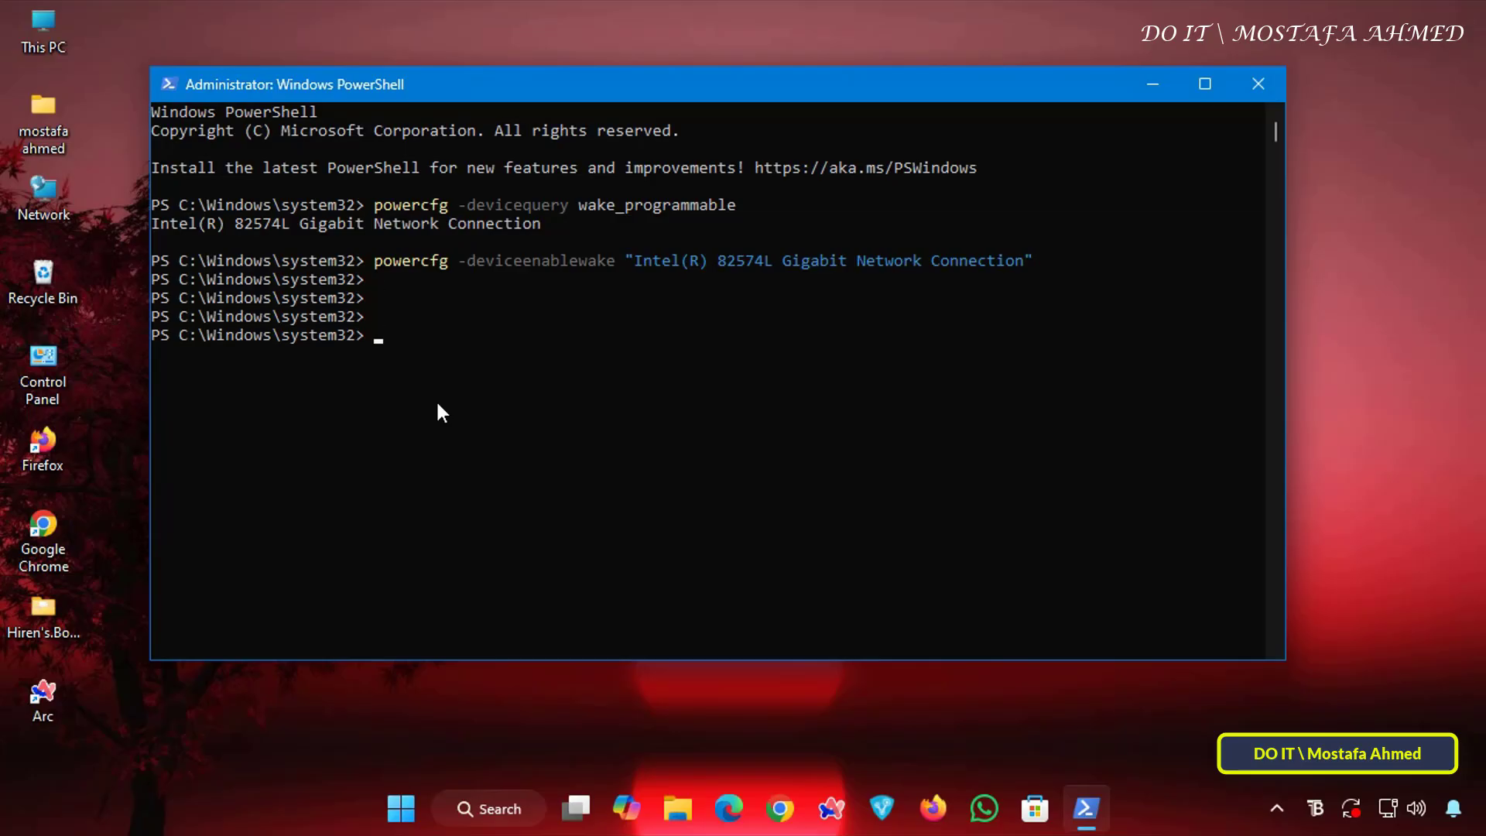
Run powercfg -devicequery wake_armed to confirm the Intel adapter is wake-armed
type("powercfg -devicequery wake_armed")
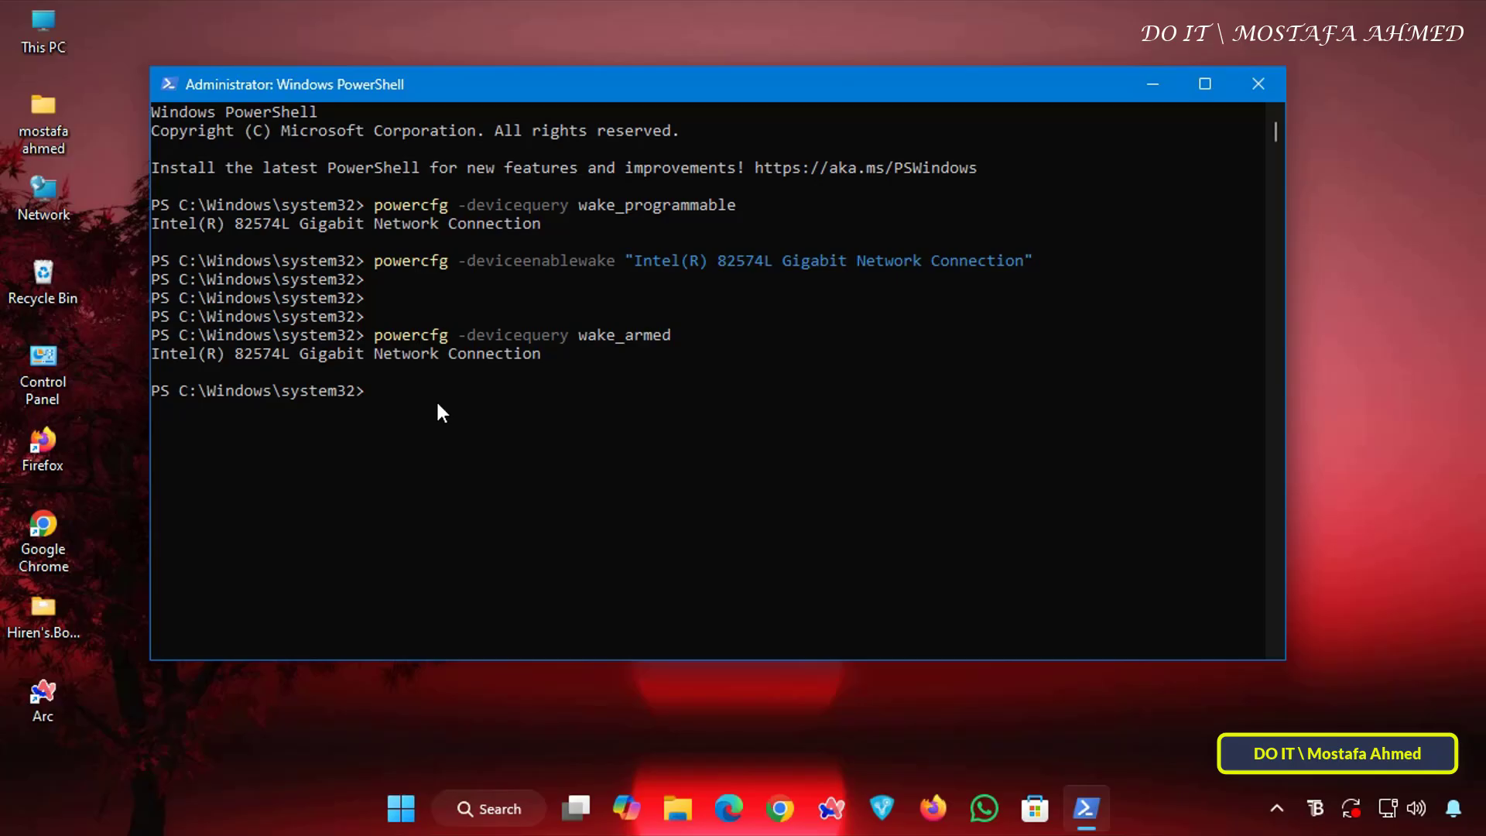
mouse_move(543, 353)
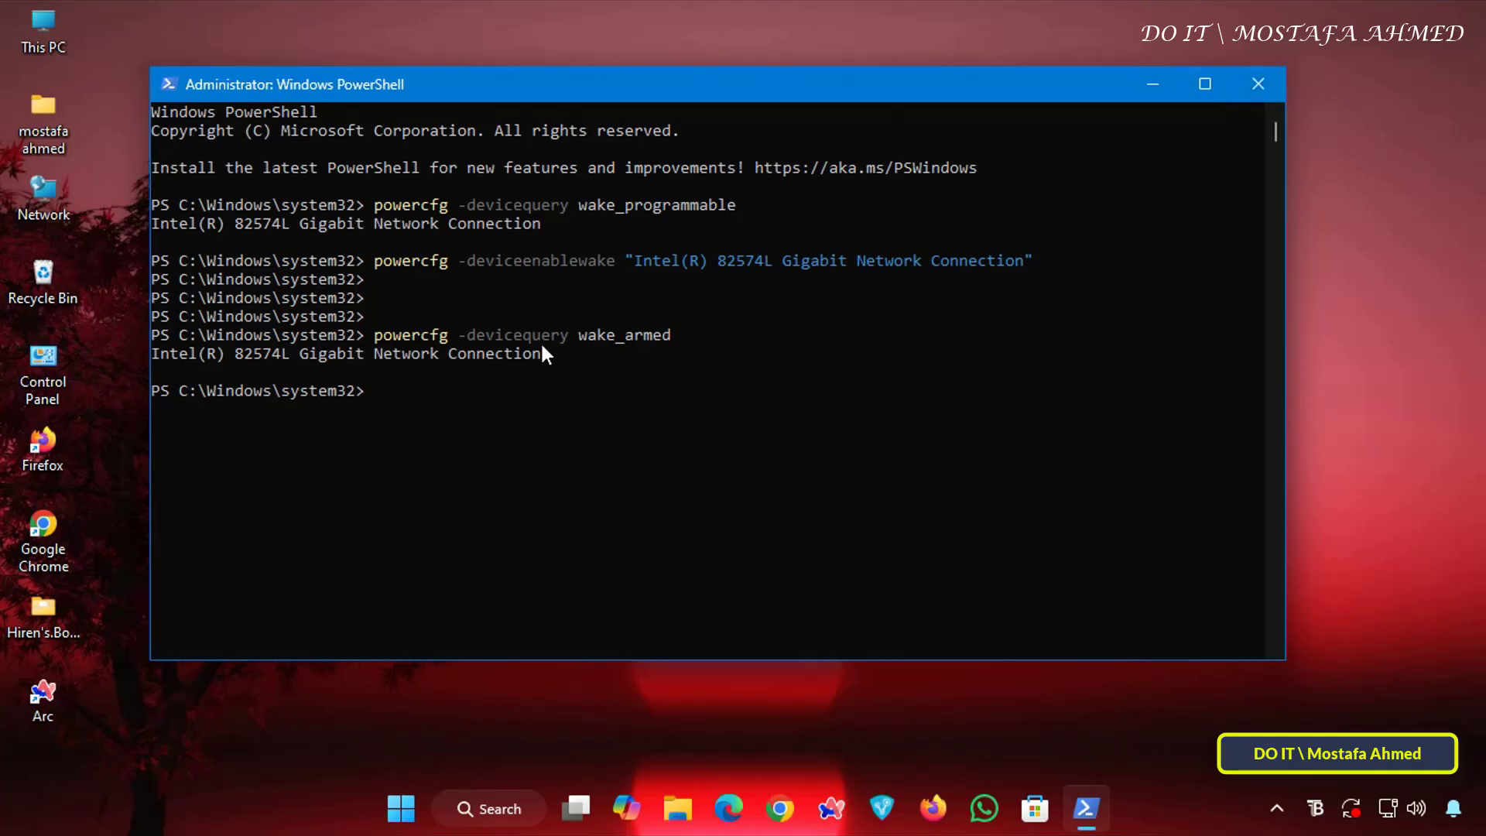
mouse_move(378, 421)
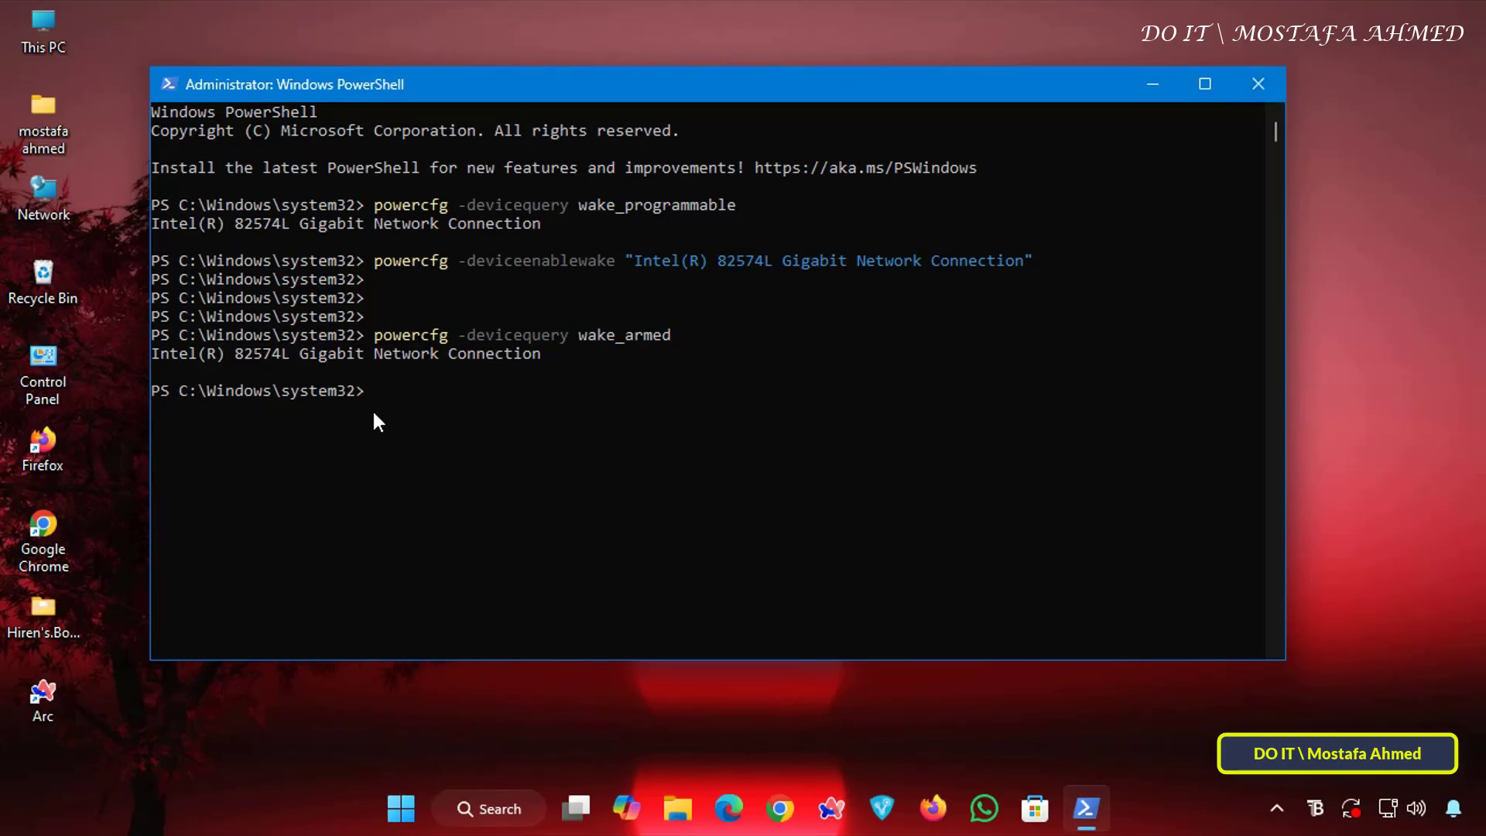
mouse_move(393, 438)
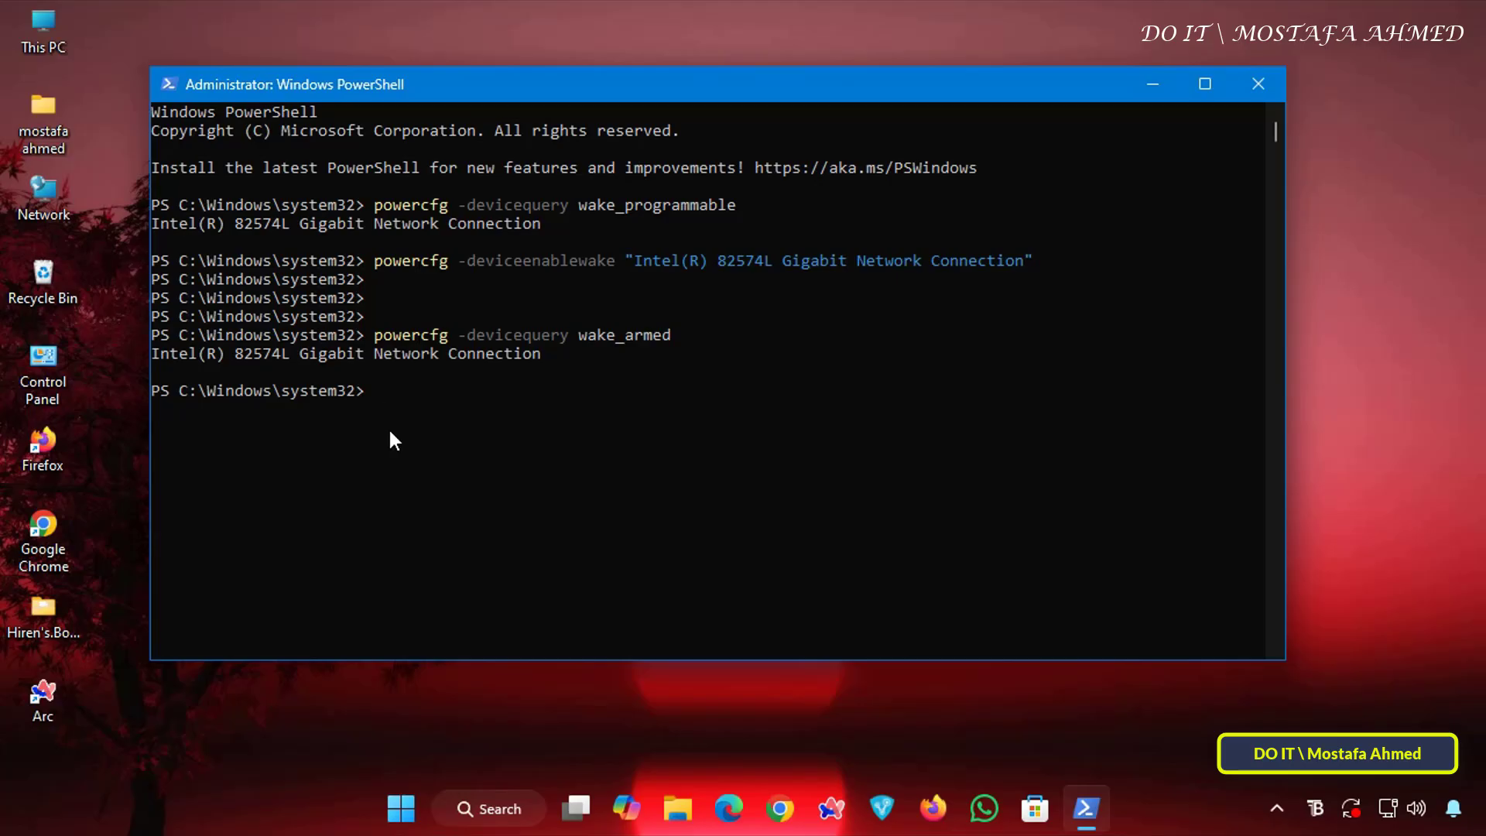
Run powercfg -devicedisablewake for "Intel(R) 82574L Gigabit Network Connection"
type("powercfg -devicedisablewake \"\"")
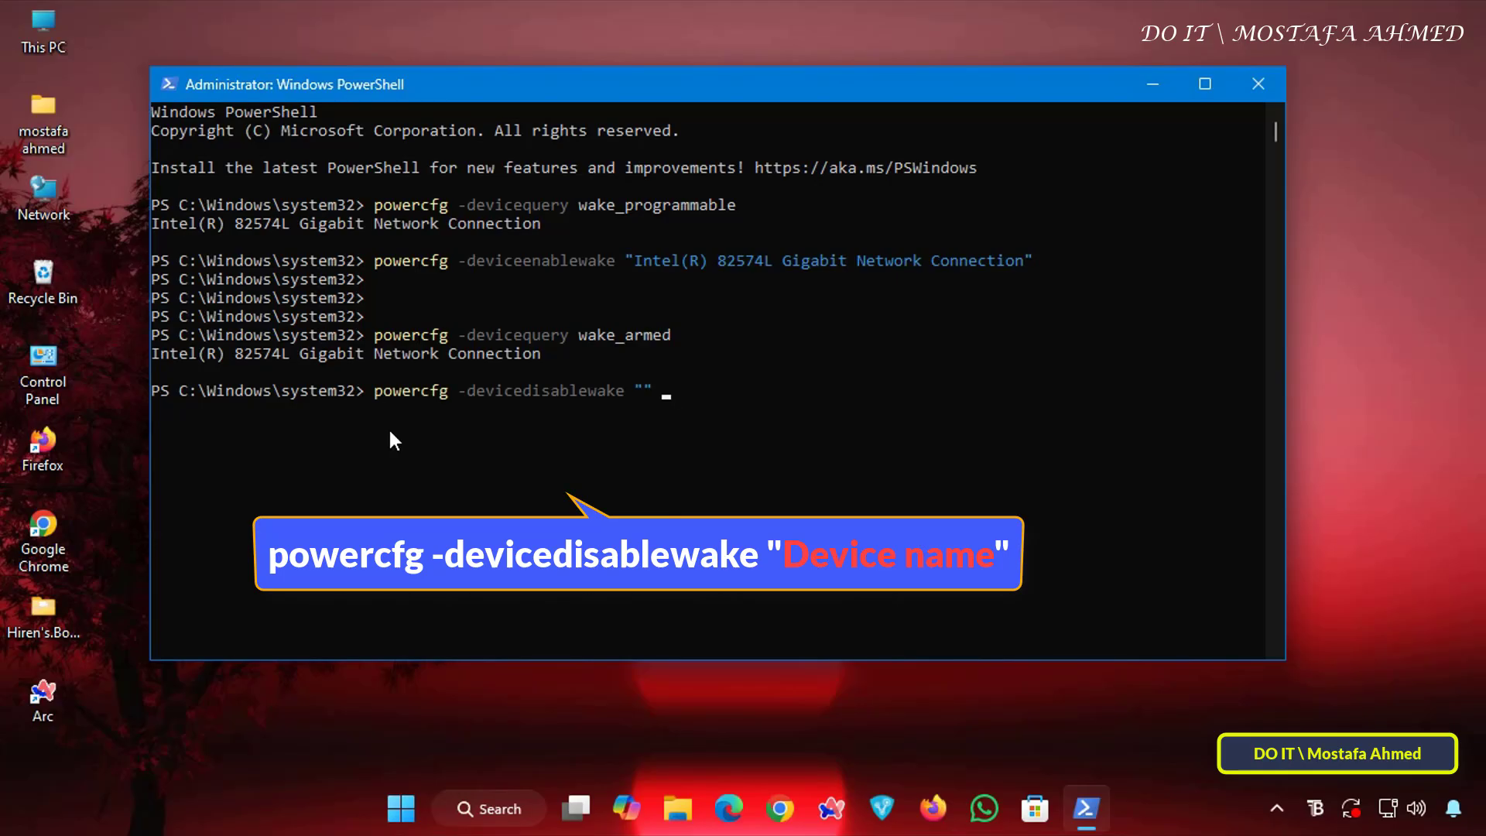
mouse_move(577, 368)
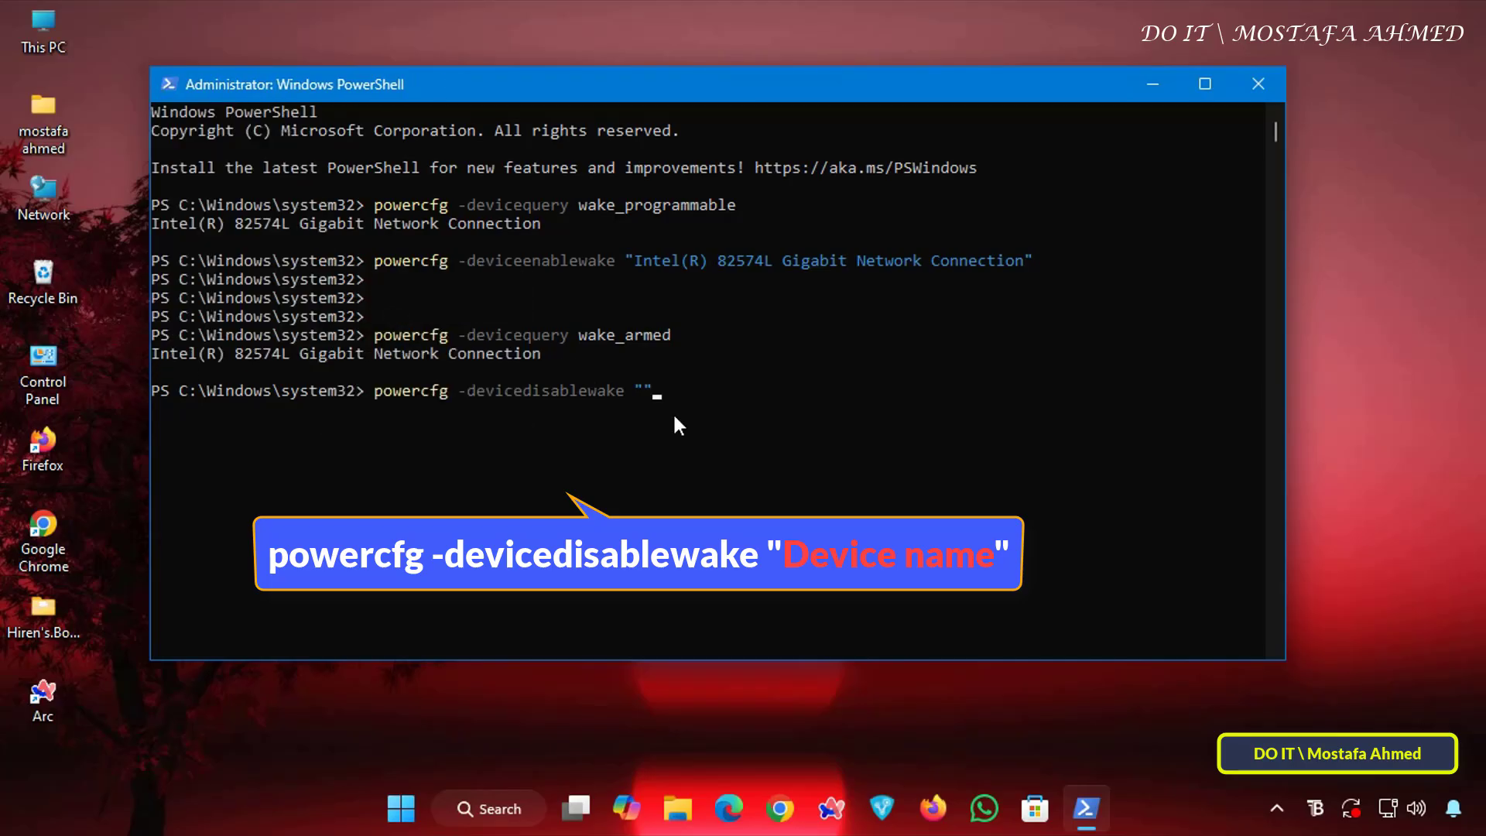
type("Intel(R) 82574L Gigabit Network Connection")
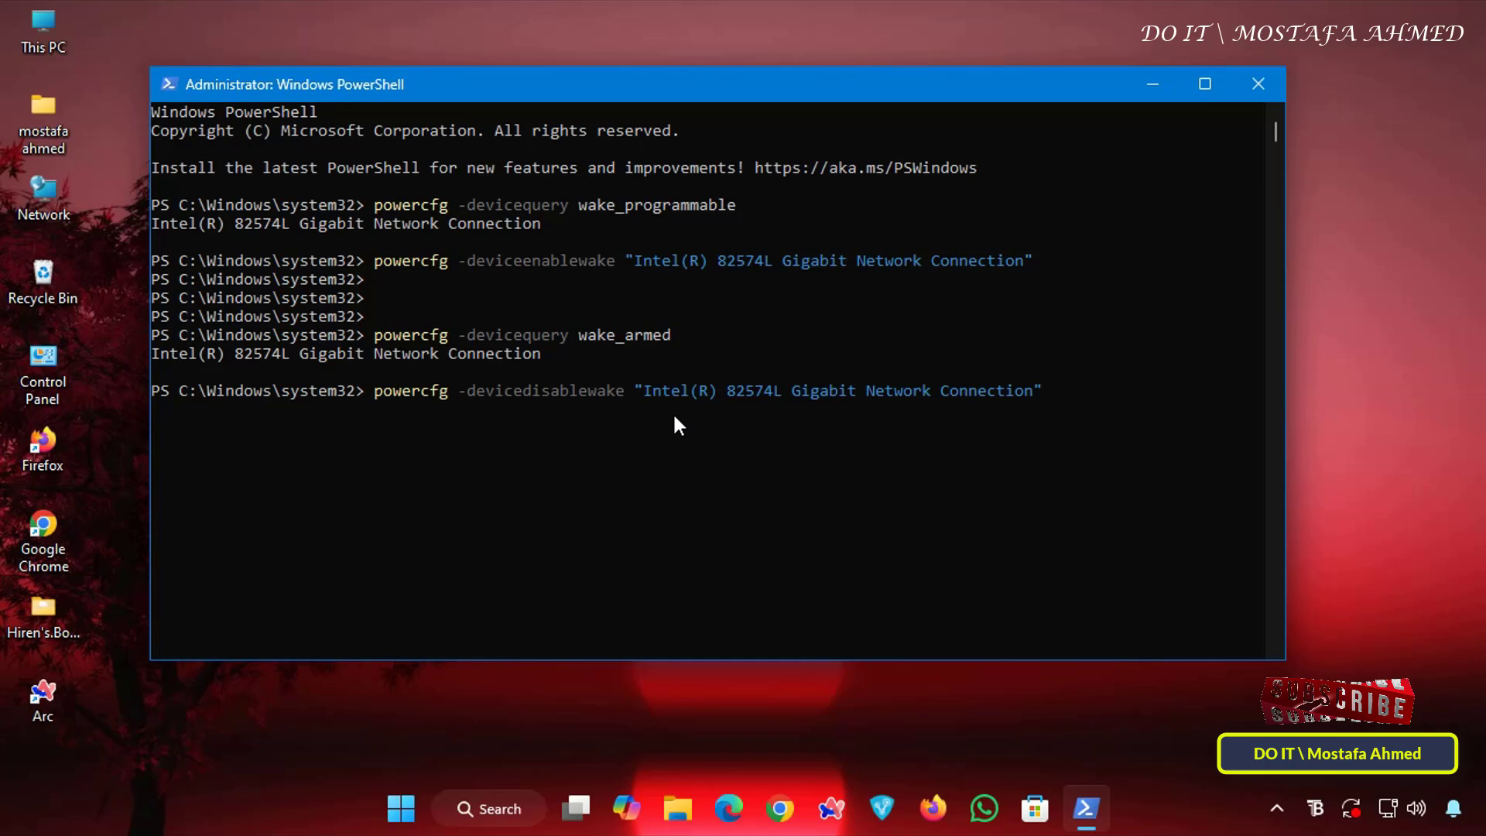
key("Enter")
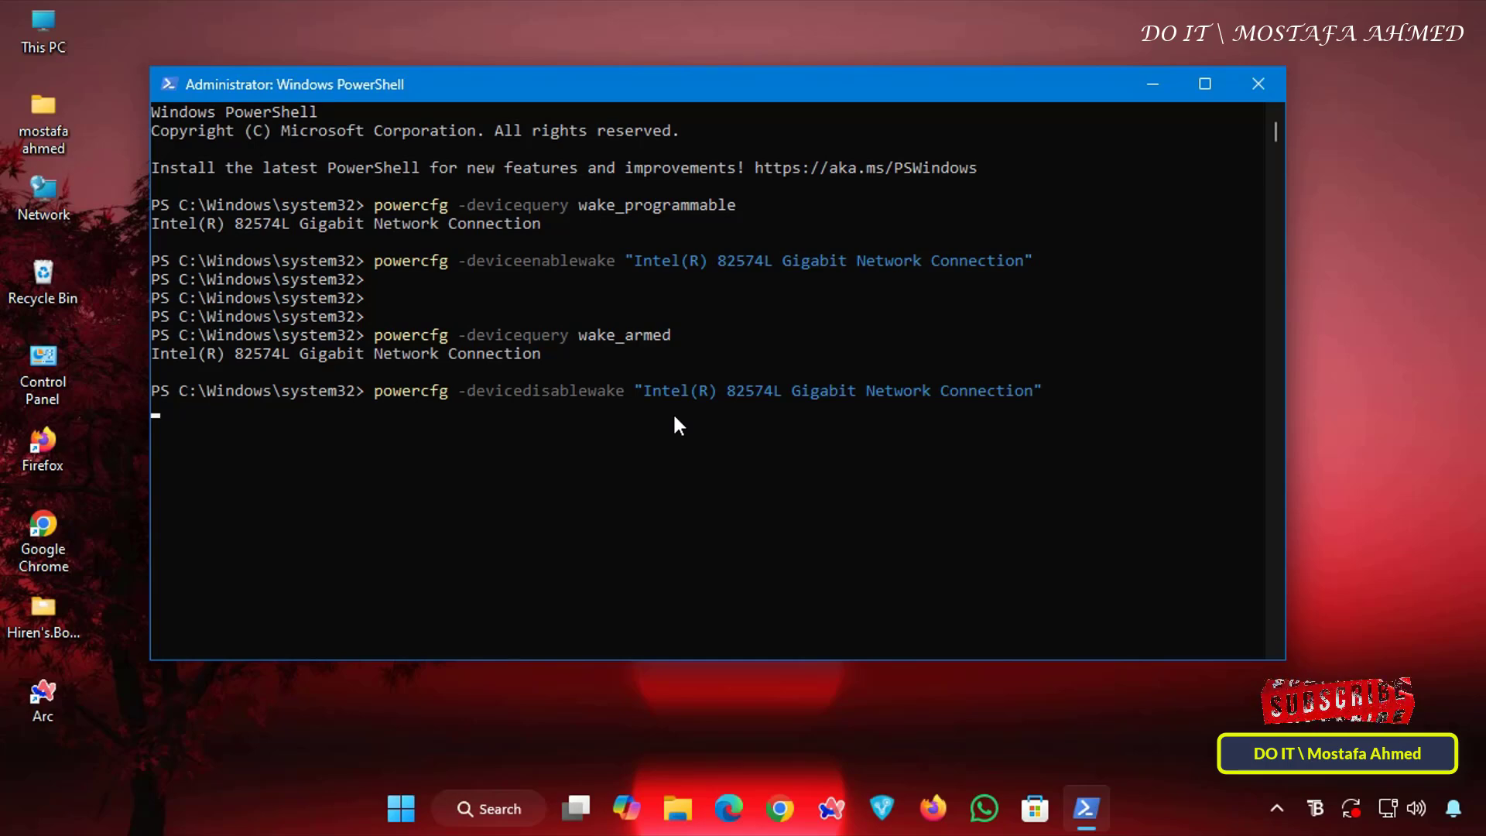
key("enter")
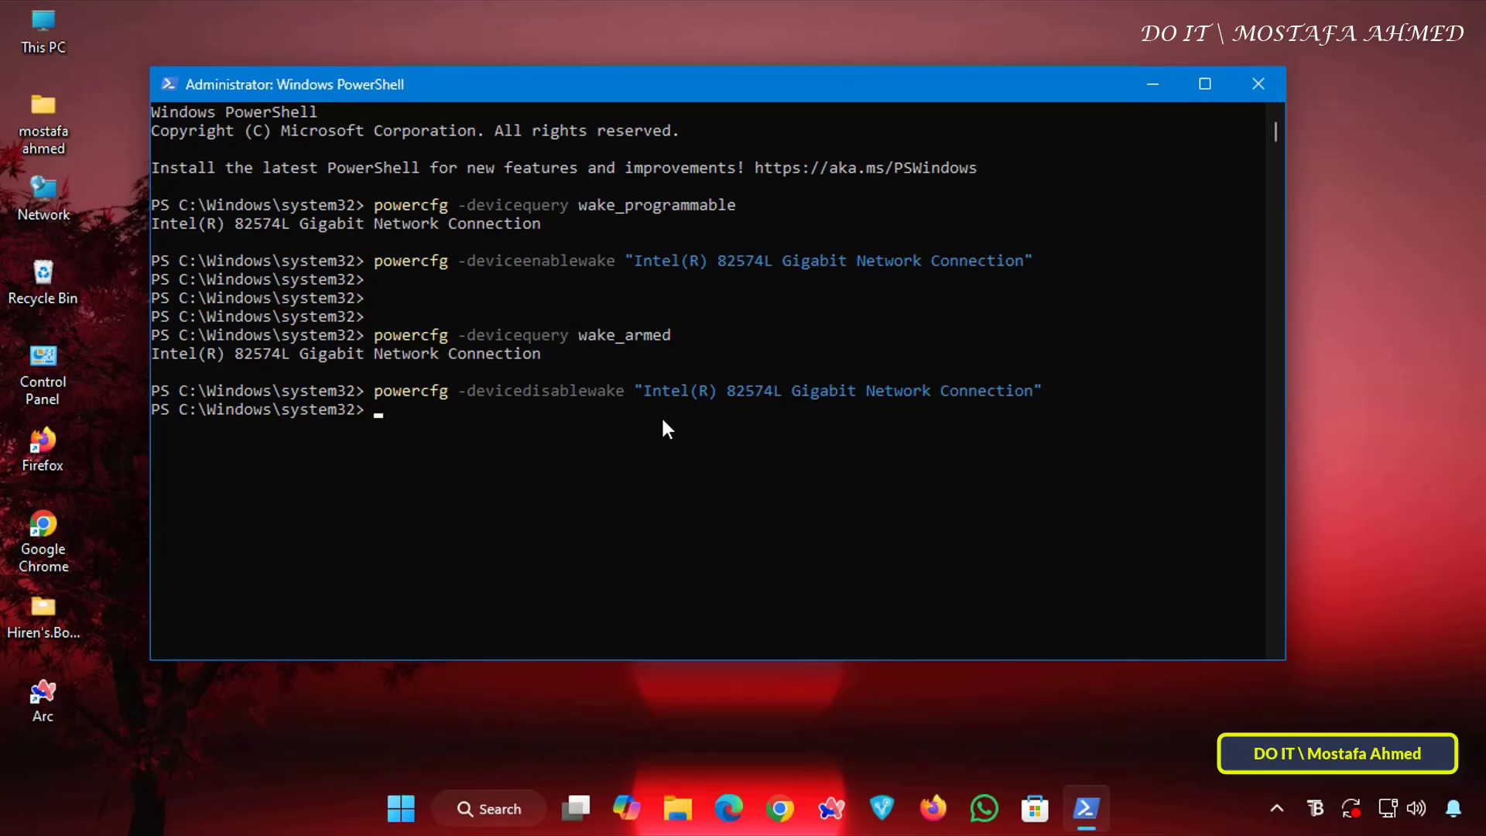
mouse_move(1260, 84)
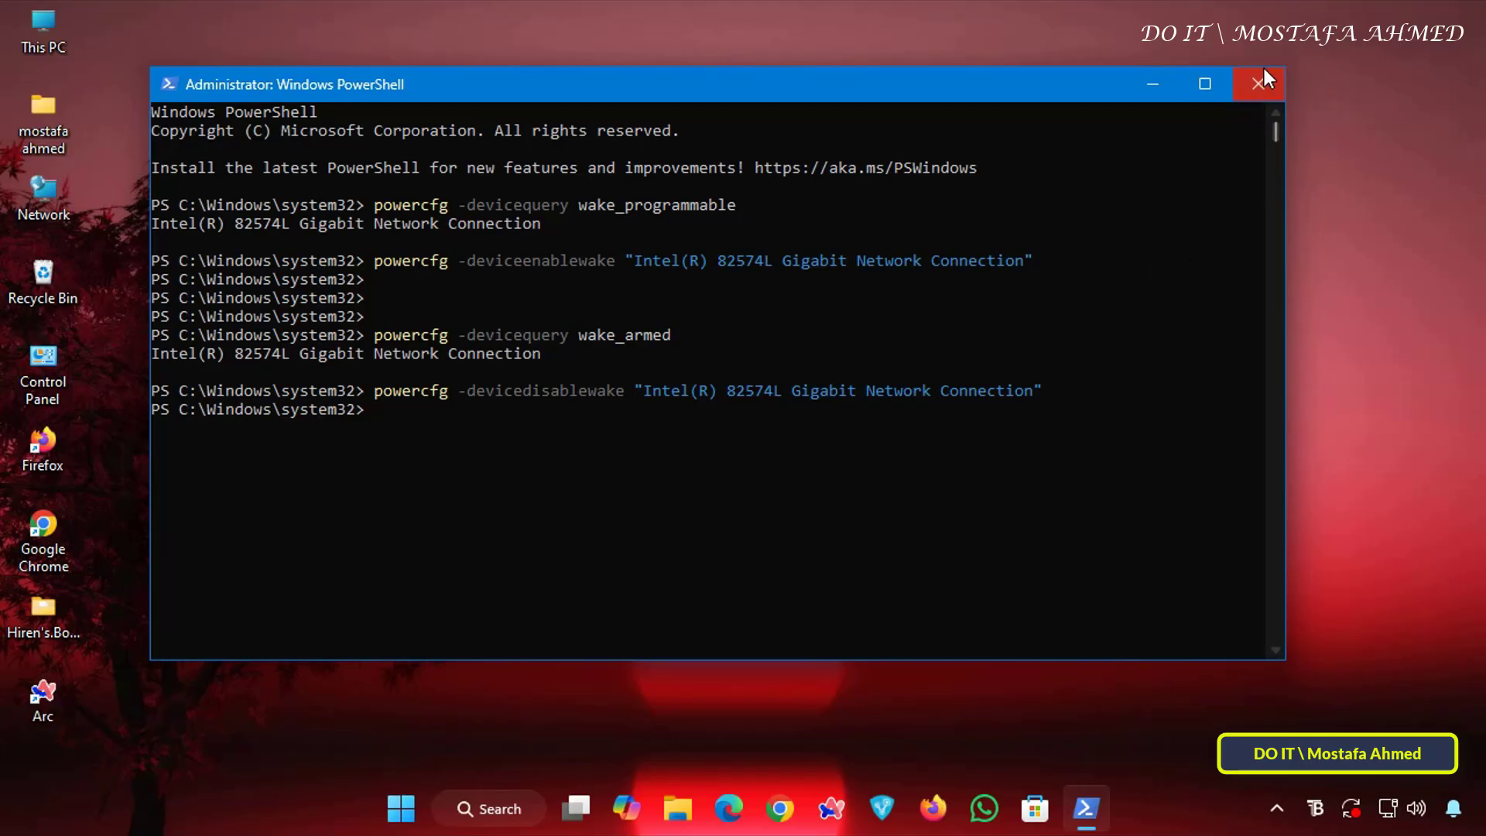
Close the PowerShell console, returning to the desktop
left_click(1259, 83)
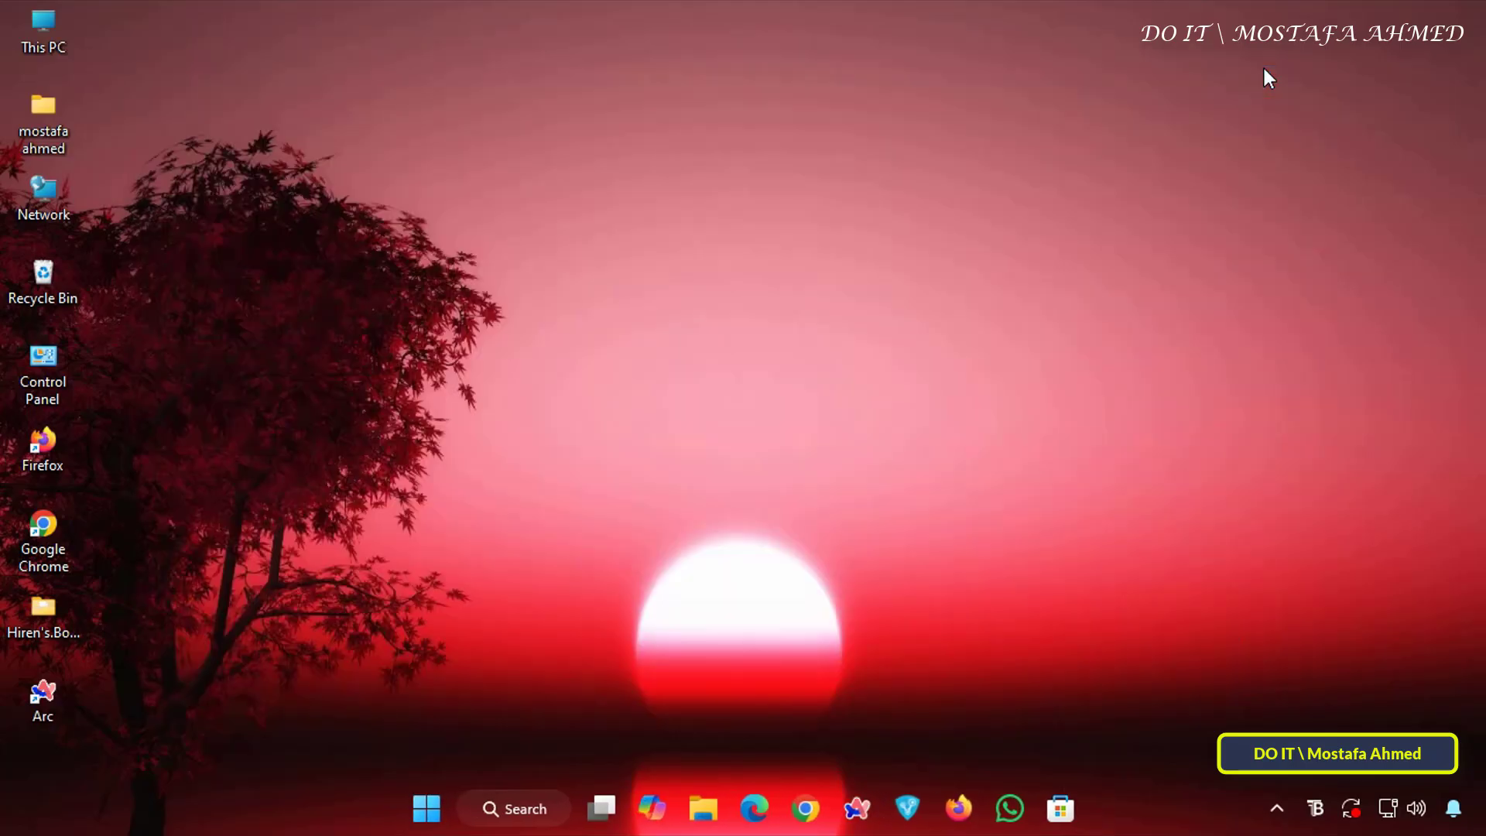